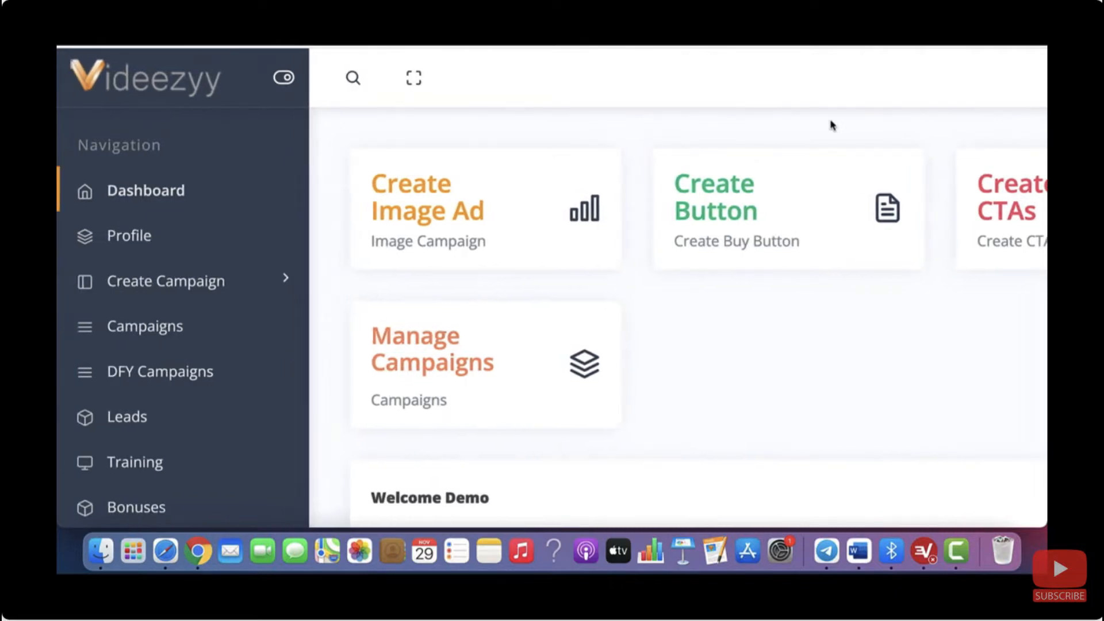
mouse_move(595, 201)
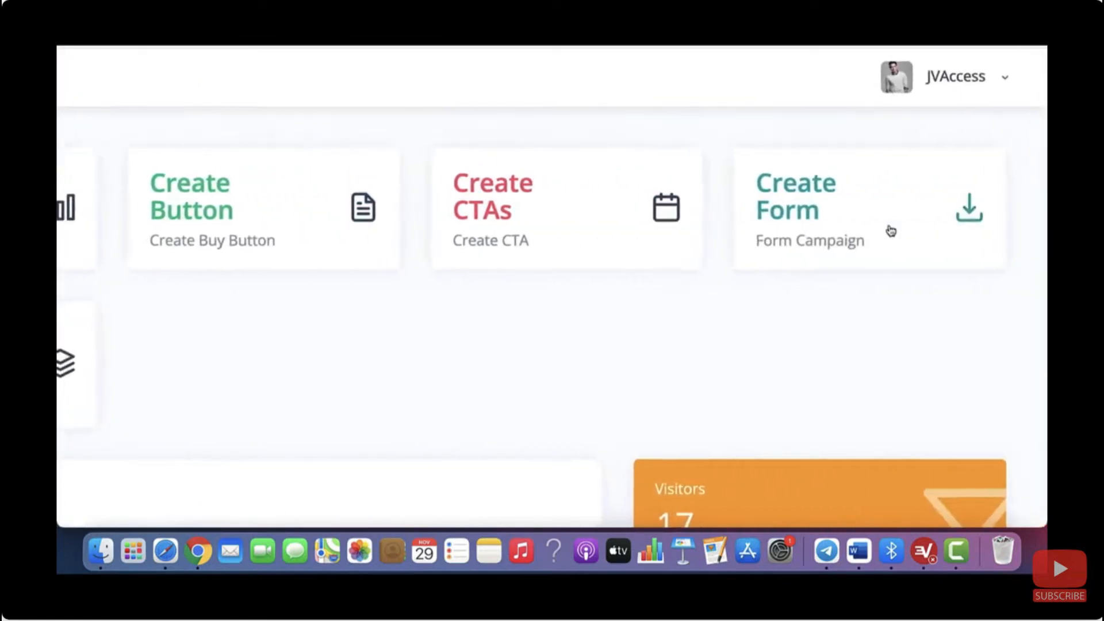
Scroll down through the Dashboard stats toward the profile settings
scroll("down", 3)
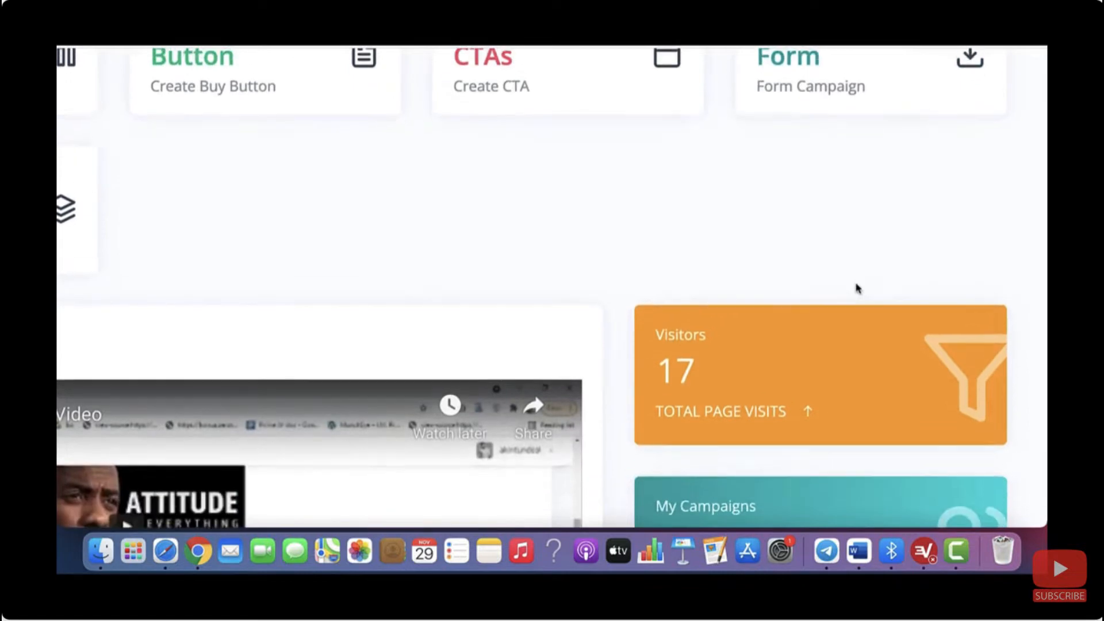
scroll("down", 3)
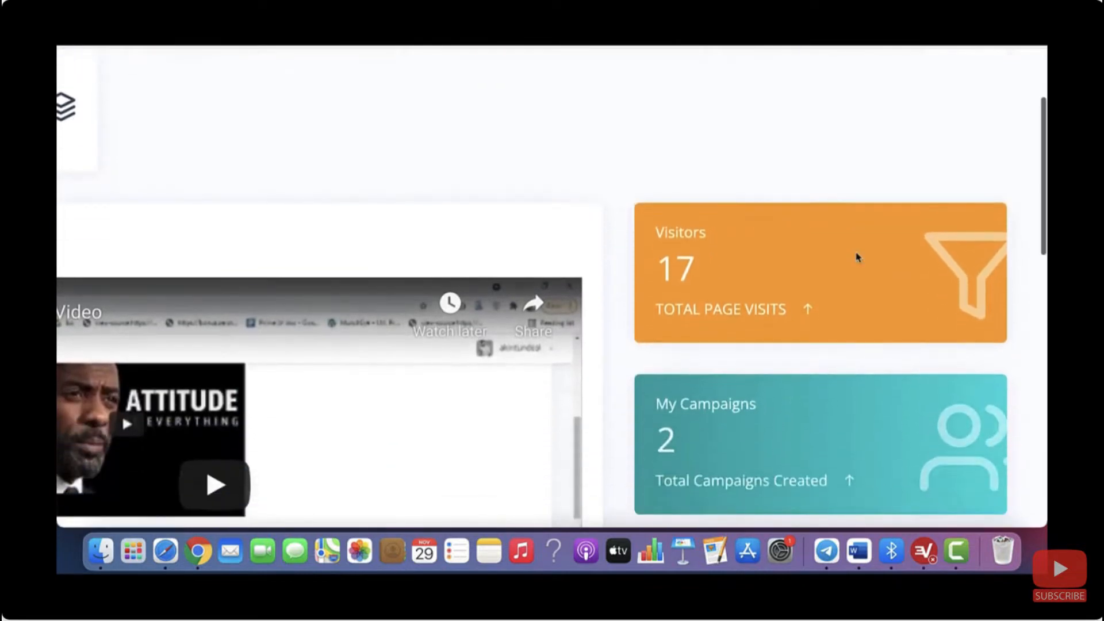
scroll("down", 3)
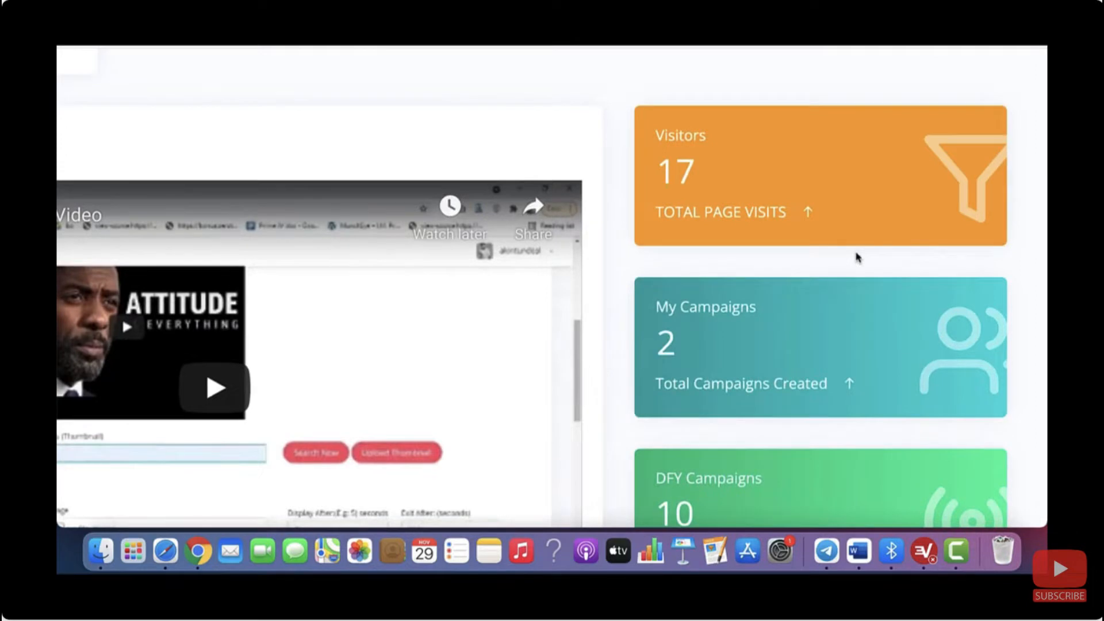
scroll("down", 3)
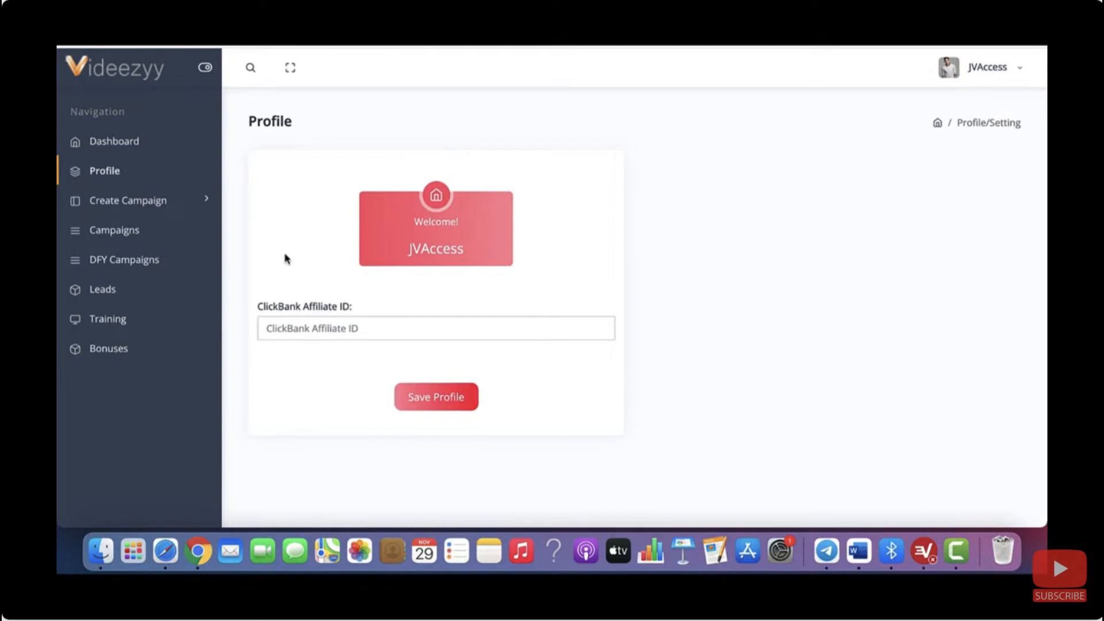
Open the DFY Campaigns list of ready-made ClickBank campaigns from the sidebar
left_click(124, 258)
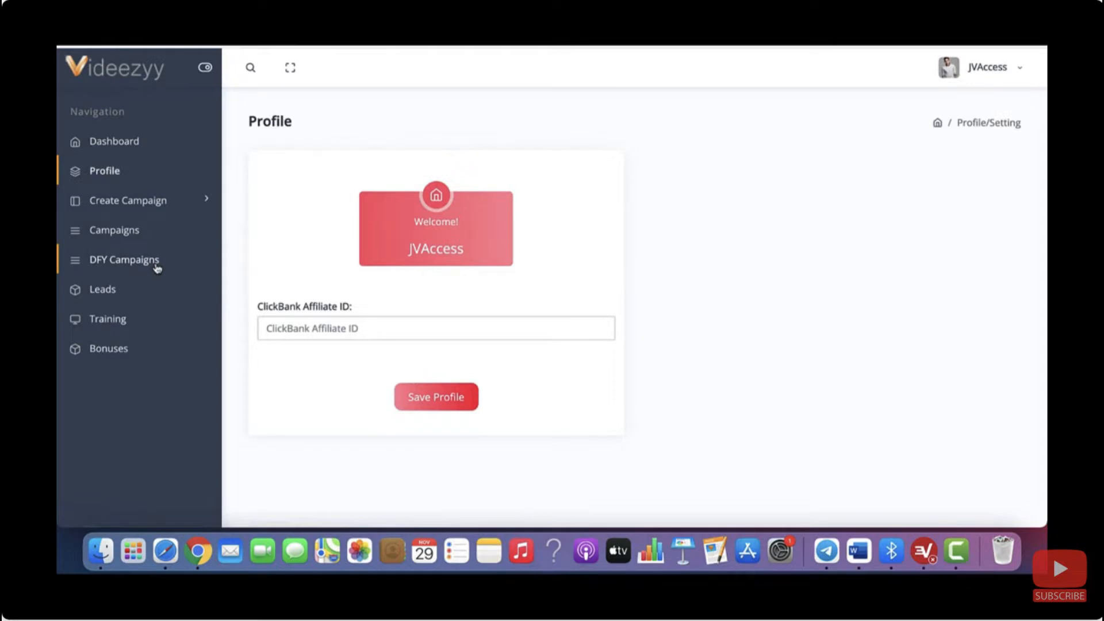
left_click(114, 230)
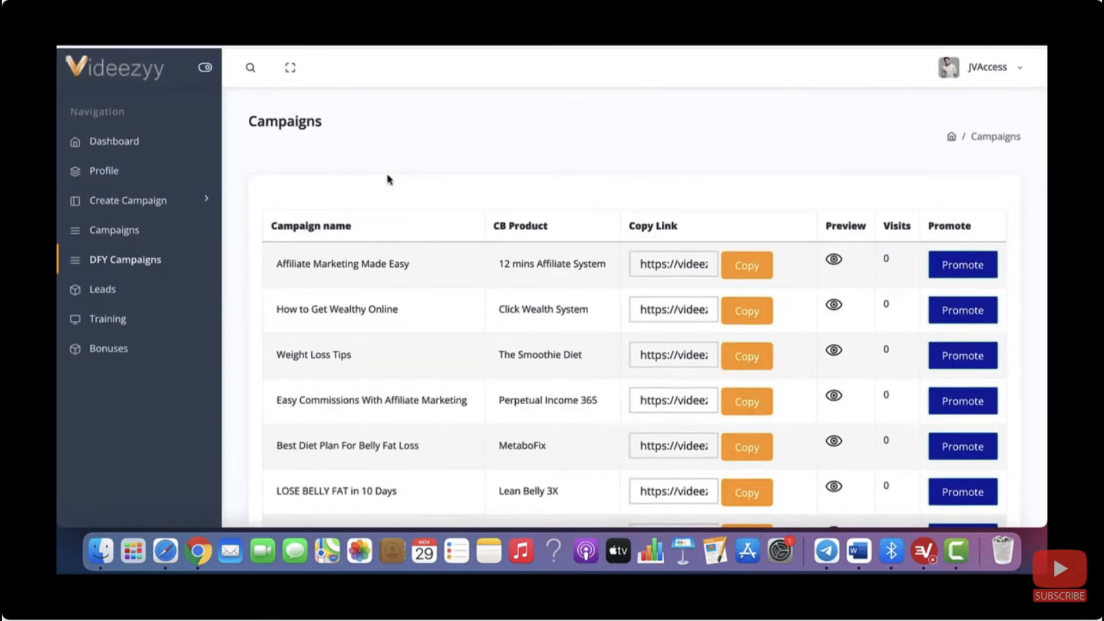
scroll("down", 3)
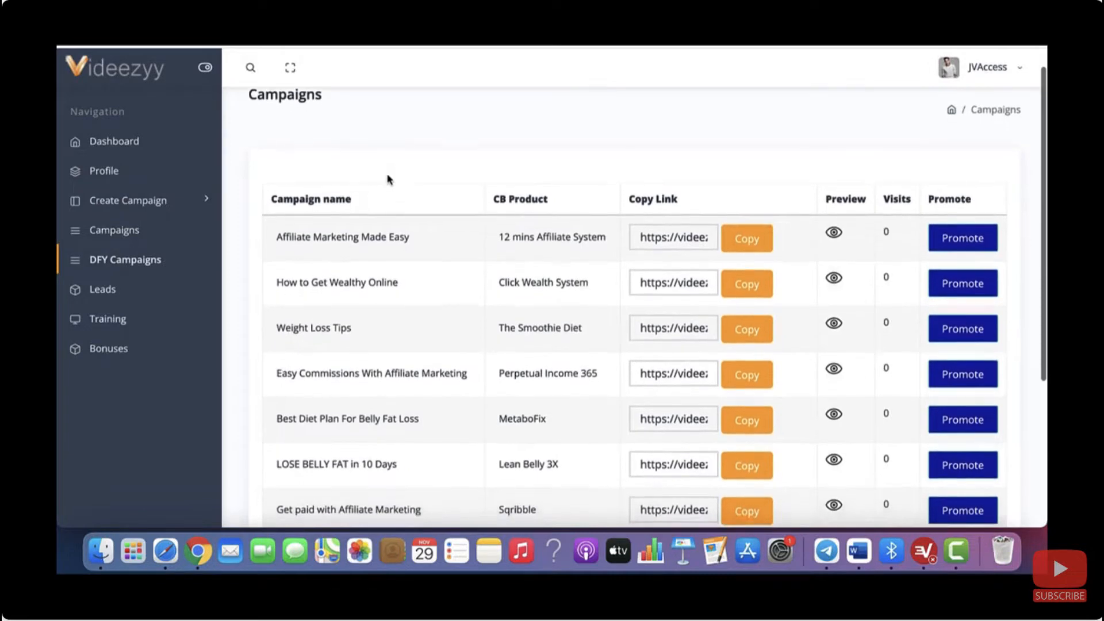
scroll("down", 3)
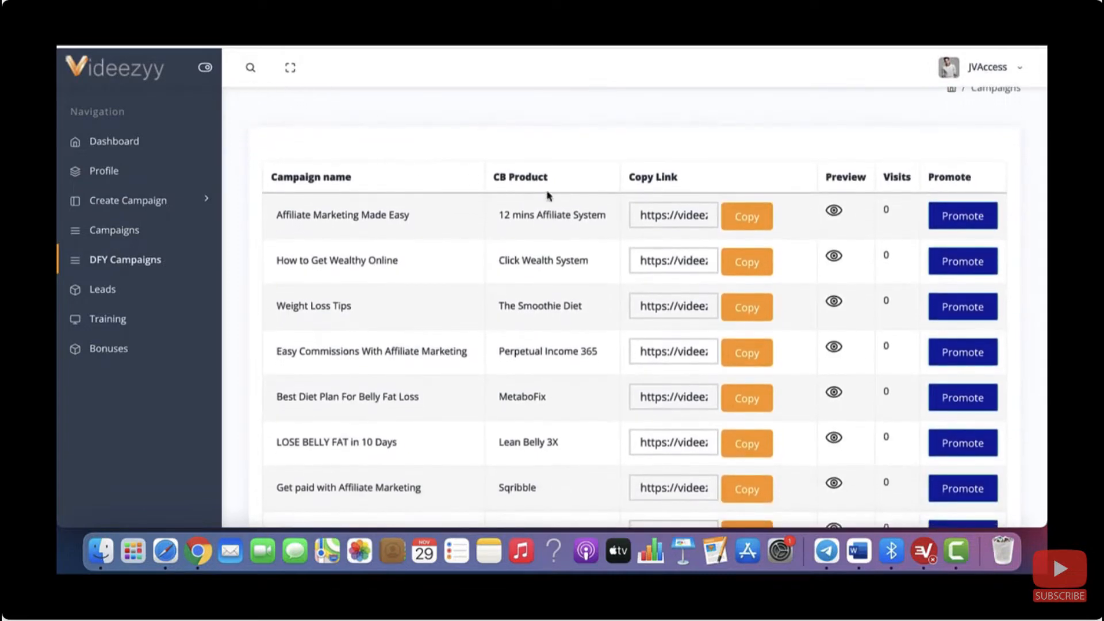
mouse_move(830, 235)
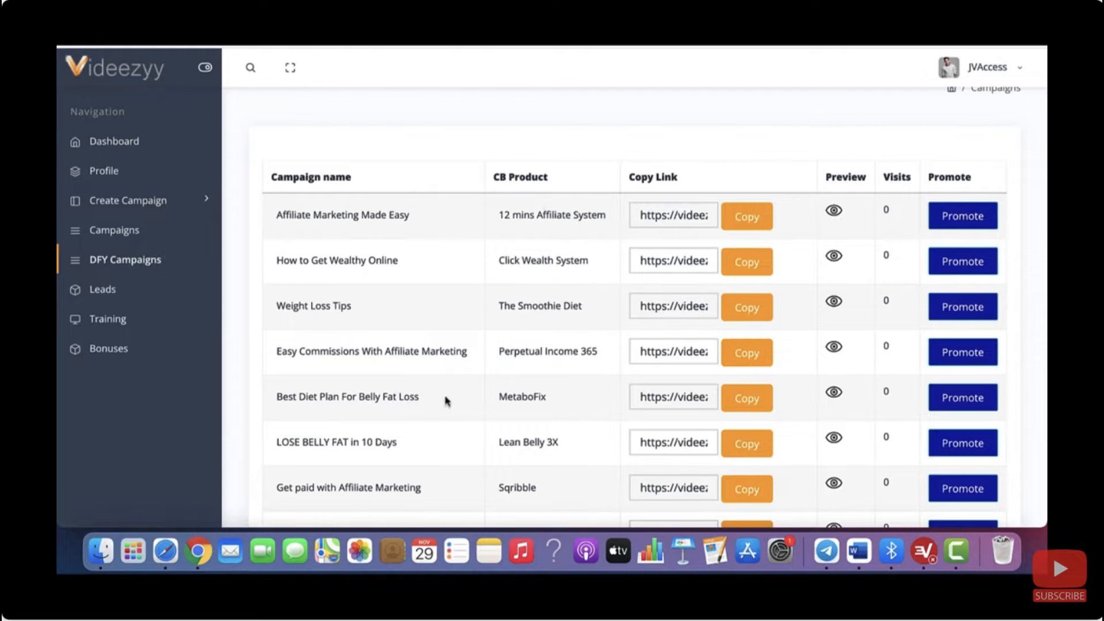
mouse_move(619, 304)
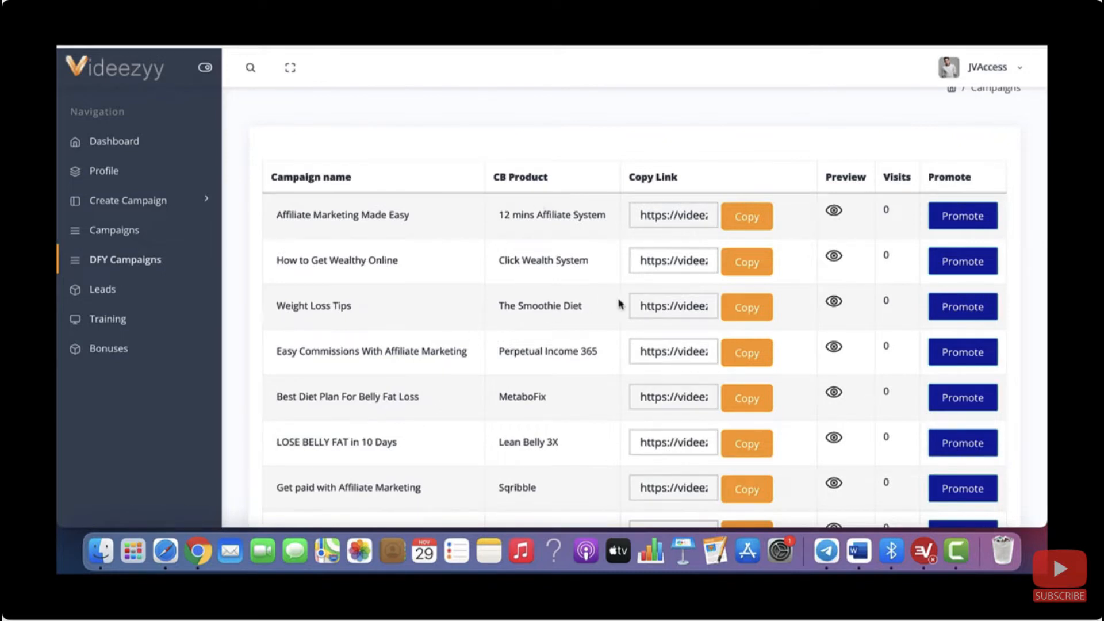
mouse_move(963, 261)
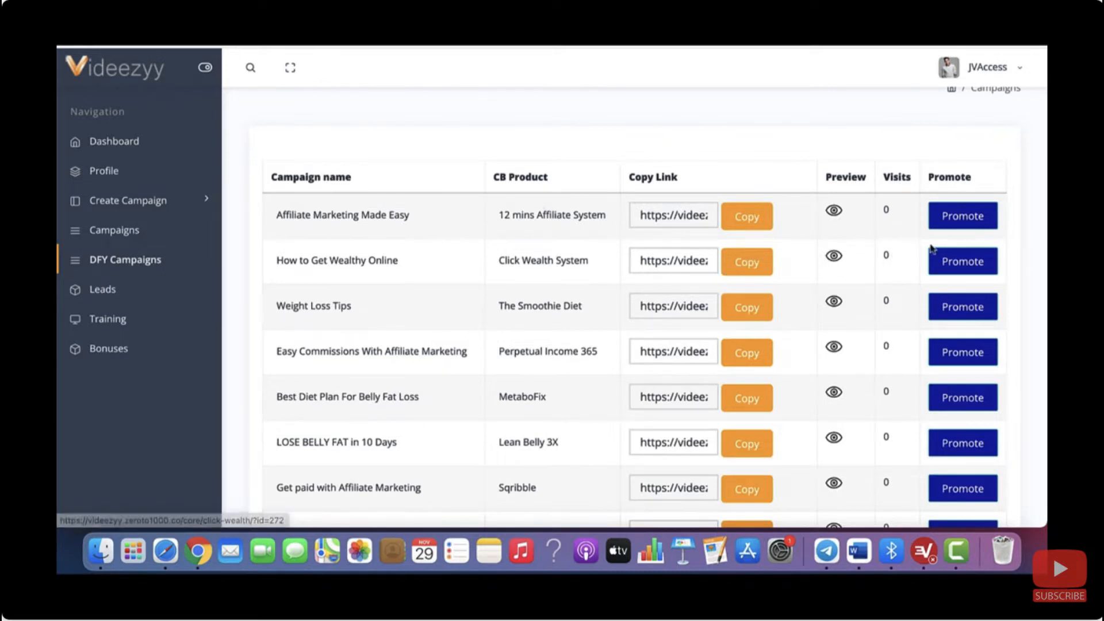
left_click(962, 216)
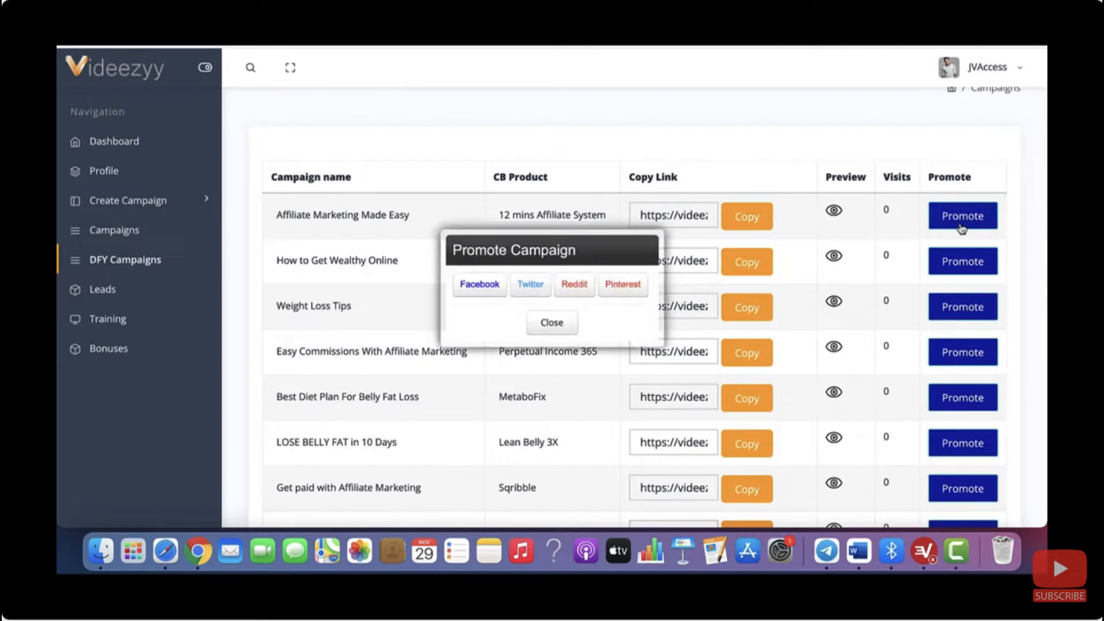
mouse_move(559, 310)
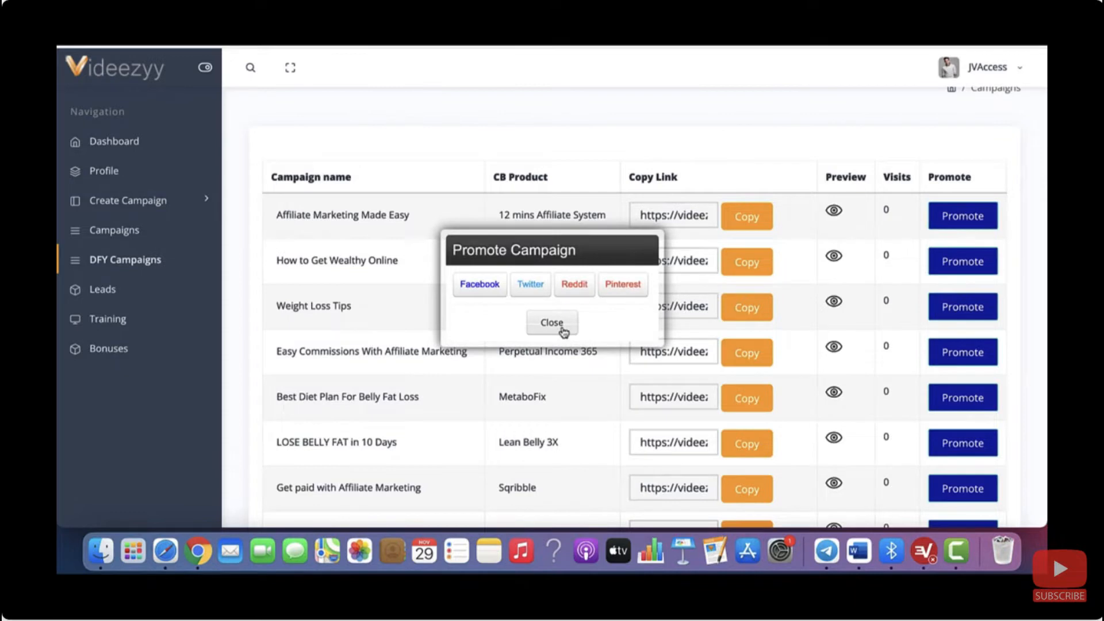
left_click(552, 322)
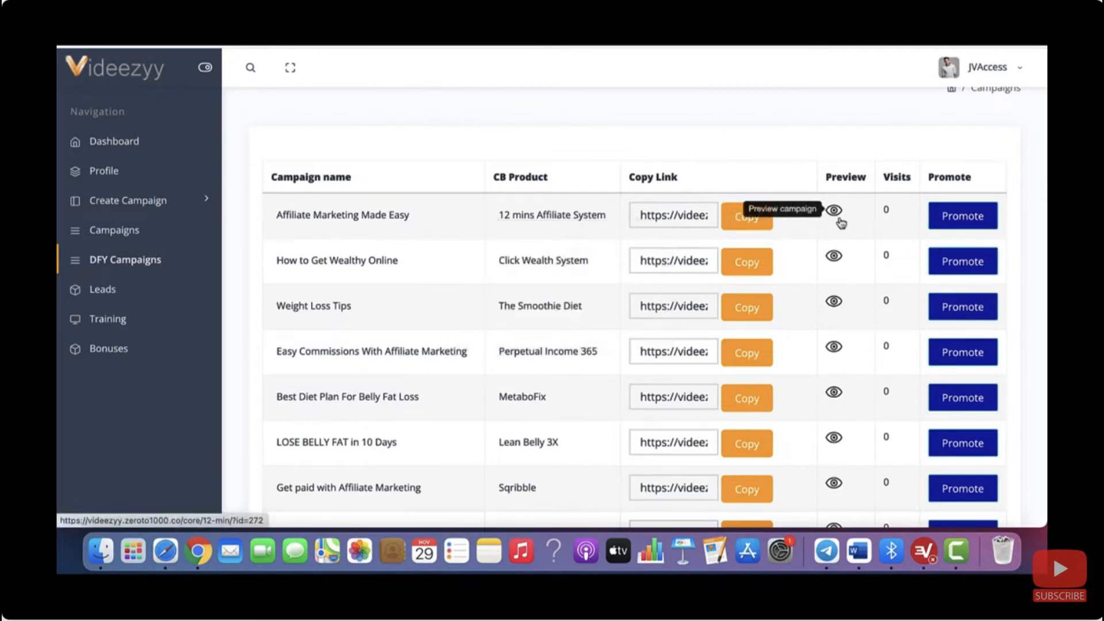
mouse_move(895, 219)
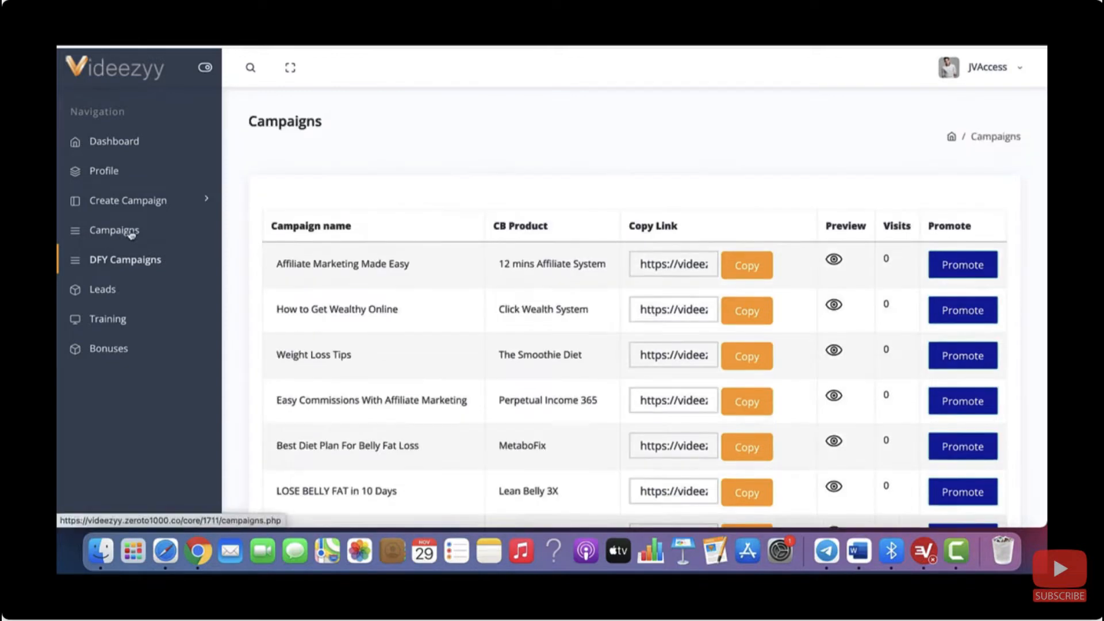
mouse_move(123, 239)
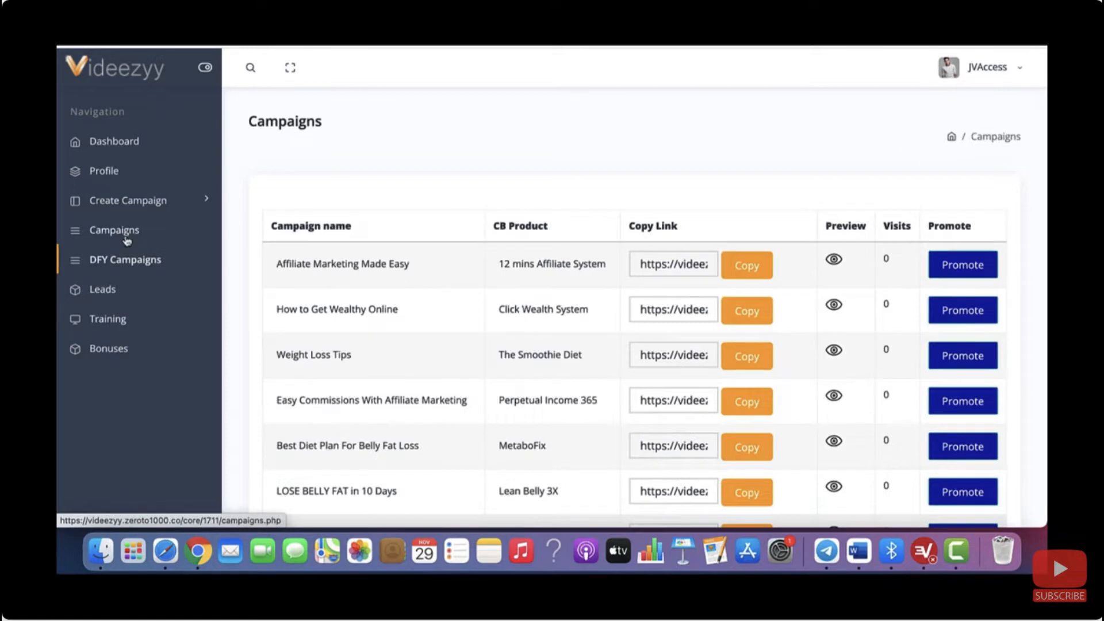
mouse_move(102, 290)
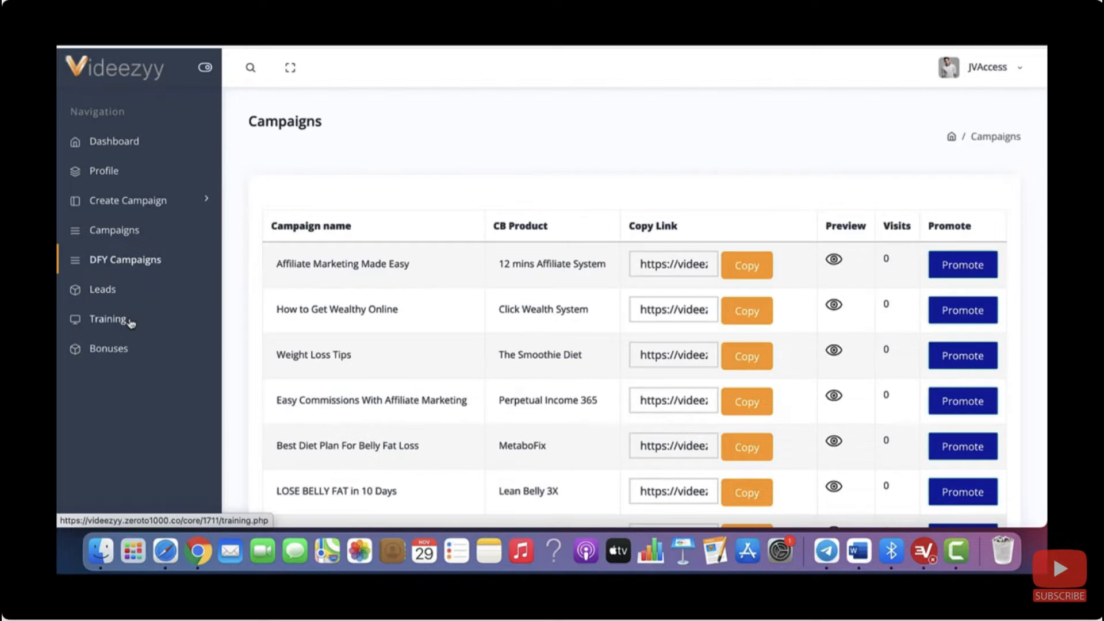
mouse_move(132, 318)
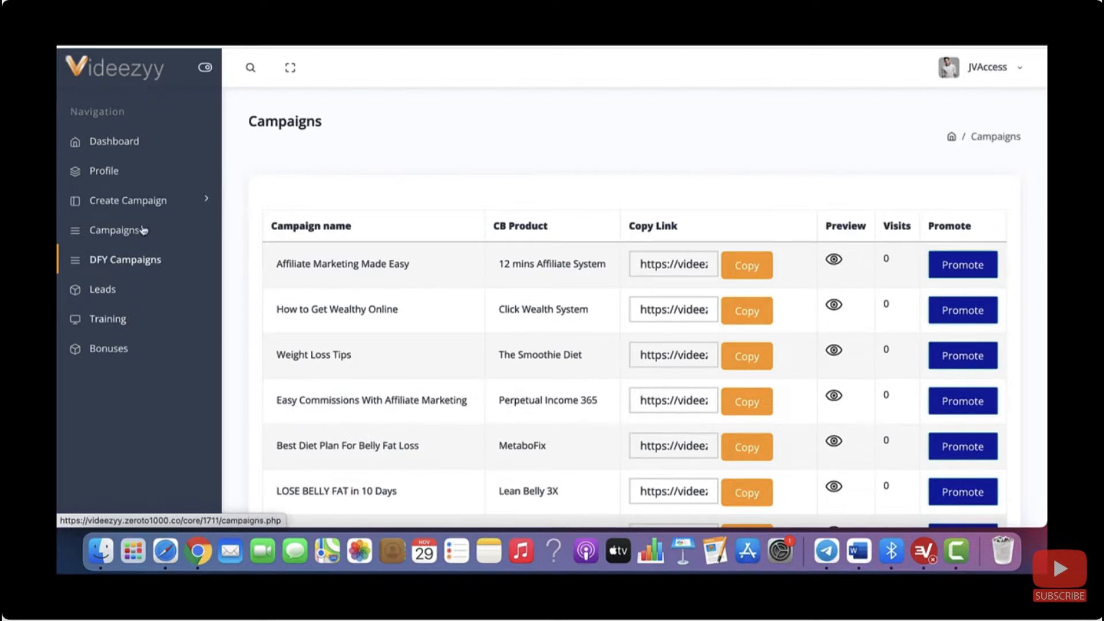
Expand Create Campaign to list image, button, call-to-action and form ad types
left_click(128, 200)
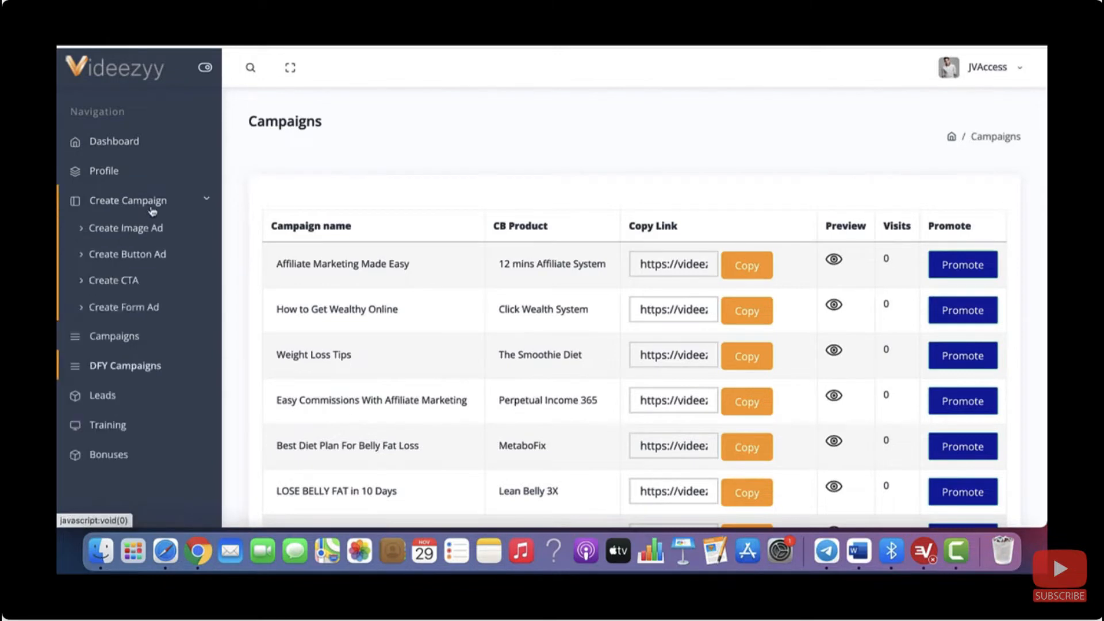
mouse_move(125, 228)
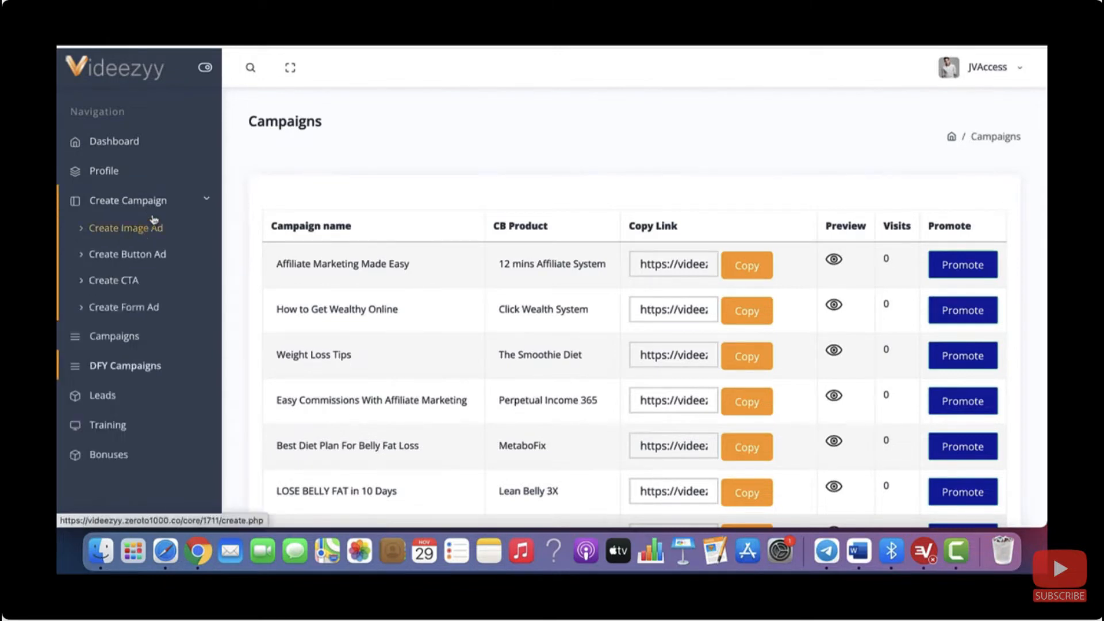
mouse_move(158, 237)
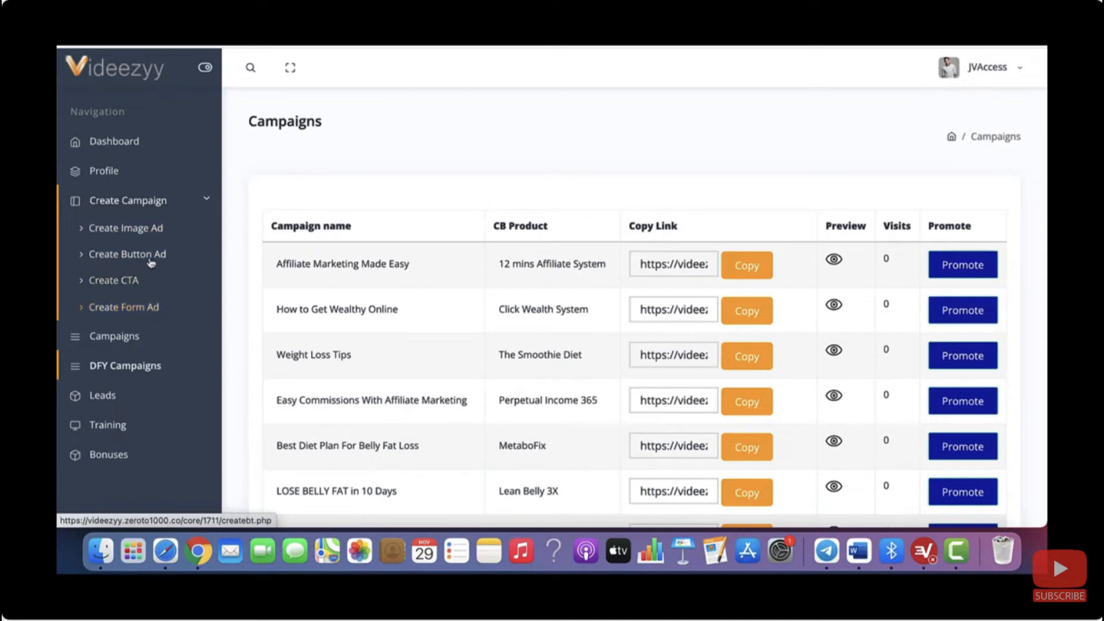
mouse_move(125, 228)
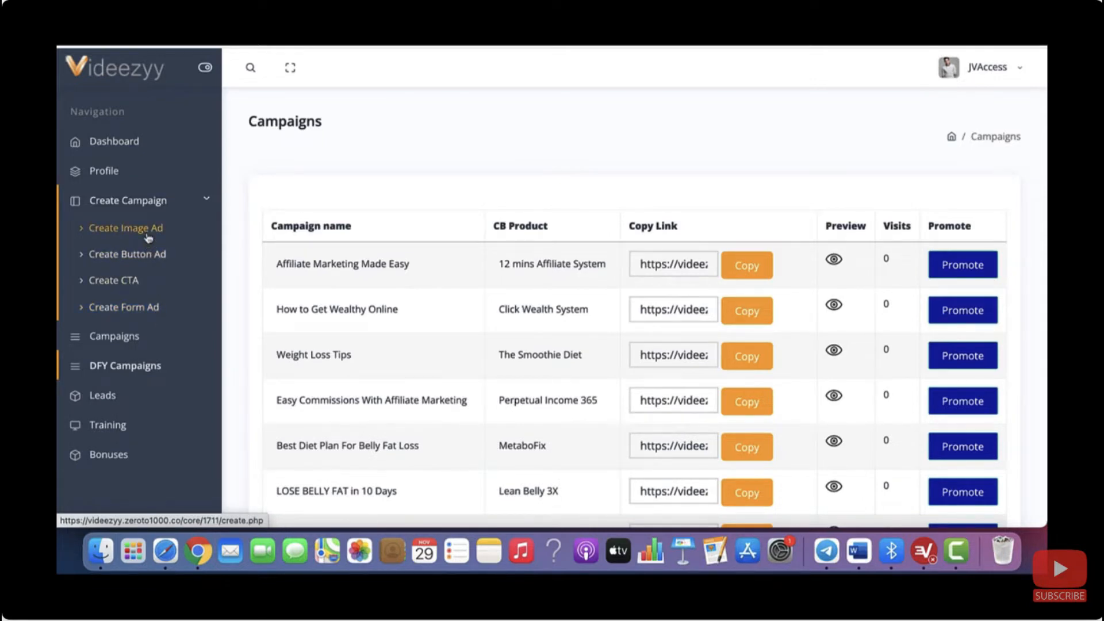
Start an image ad campaign named 'Make Money Online' with video title 'Make Money Online'
left_click(125, 227)
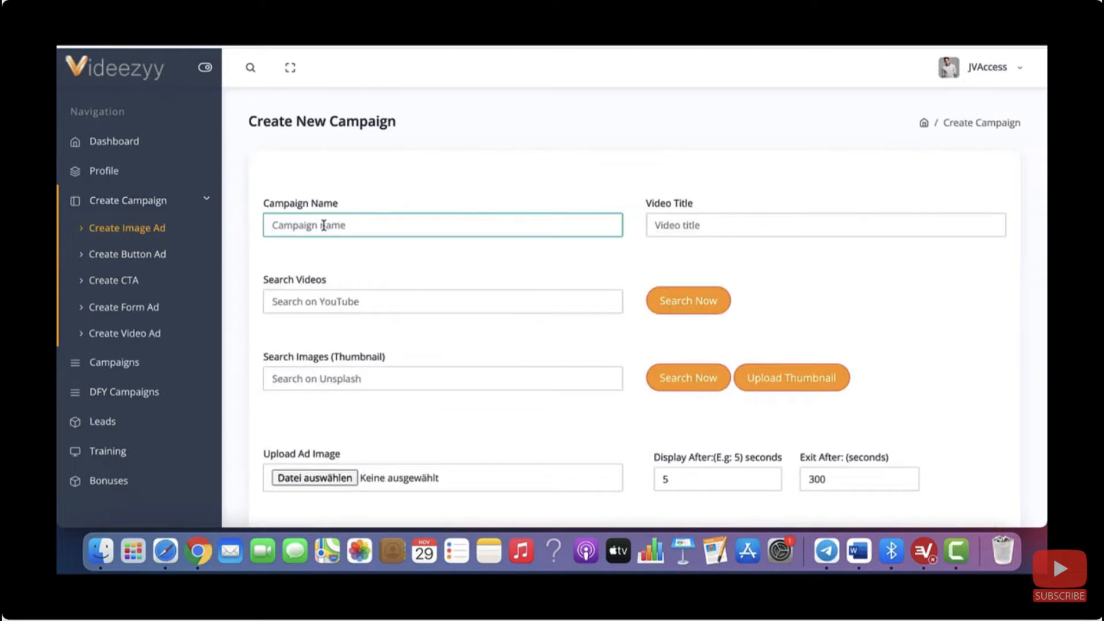
type("Make Money Online")
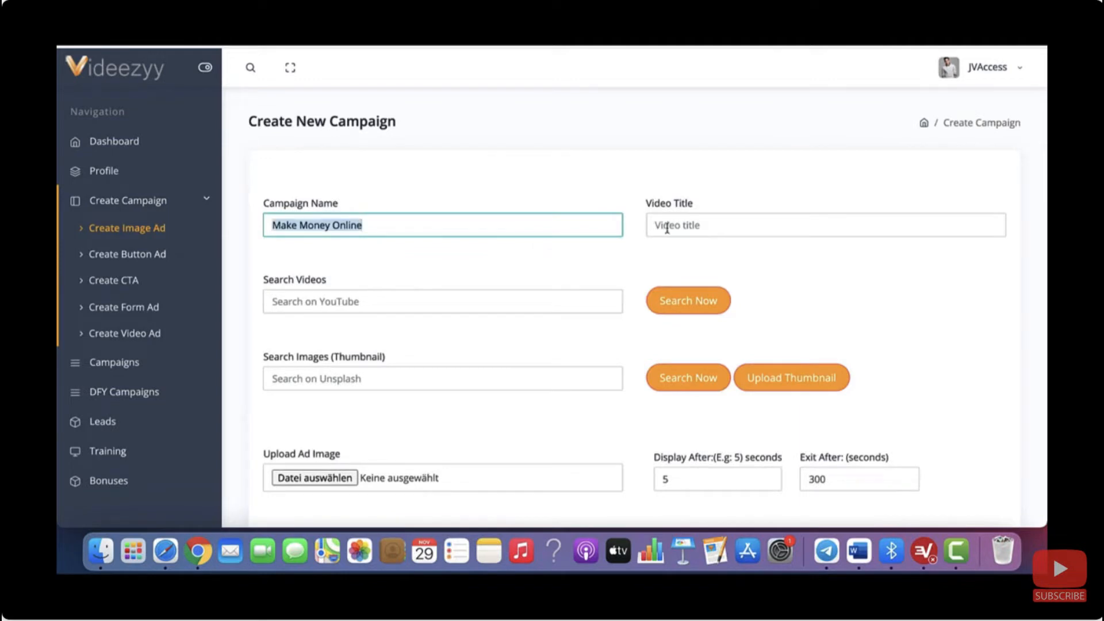
type("Make Money Online")
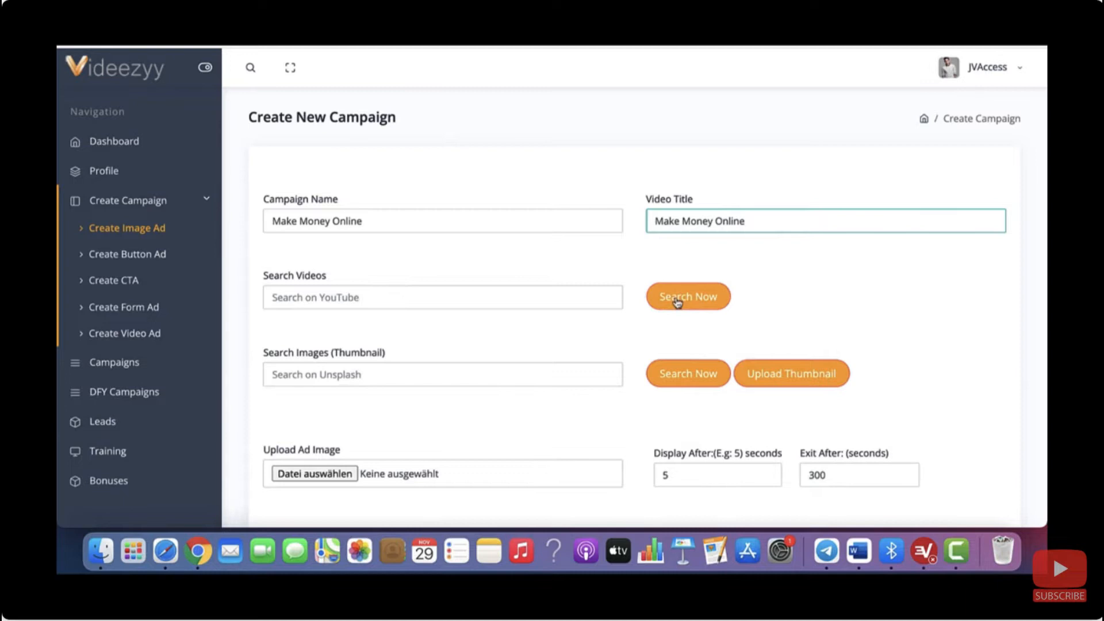
Search YouTube for 'Make Money Online' and load a matching video into the campaign
left_click(441, 297)
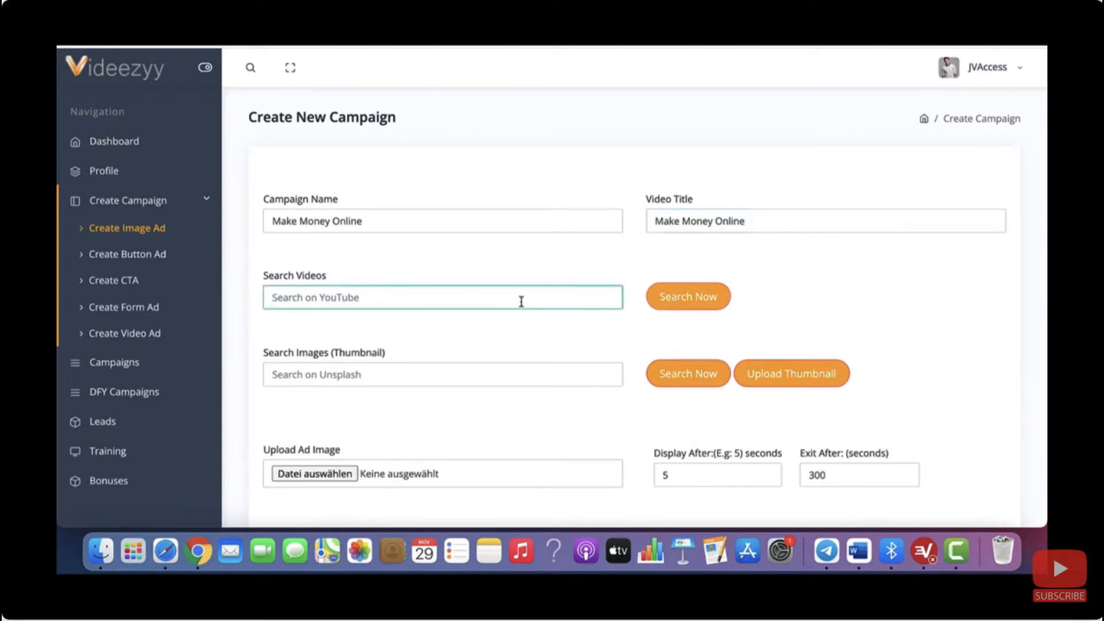
mouse_move(507, 303)
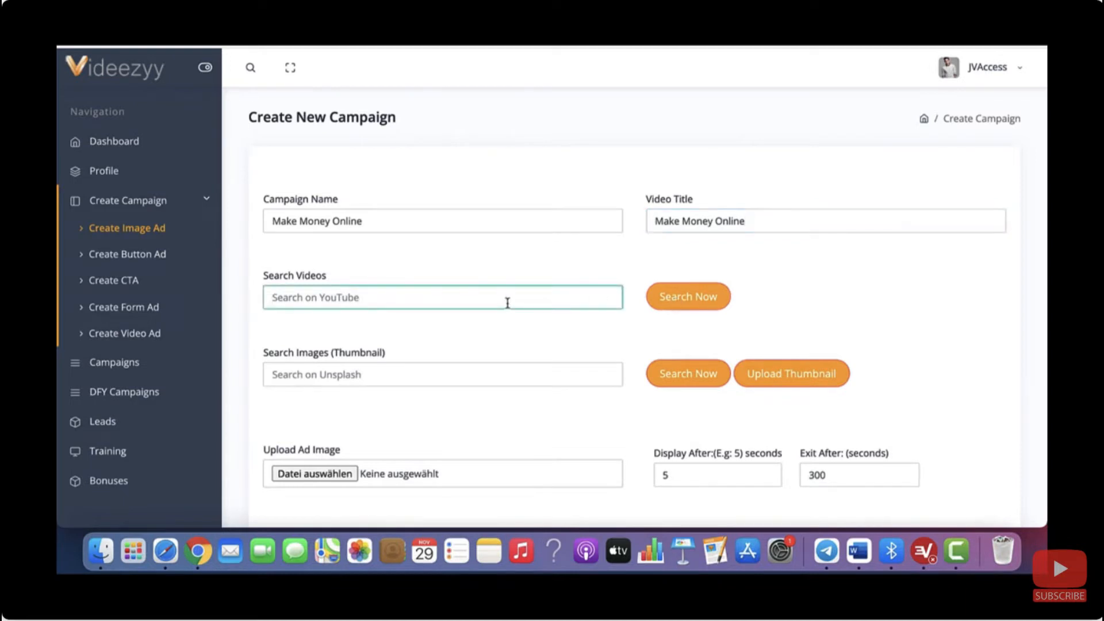
type("Make Money Online")
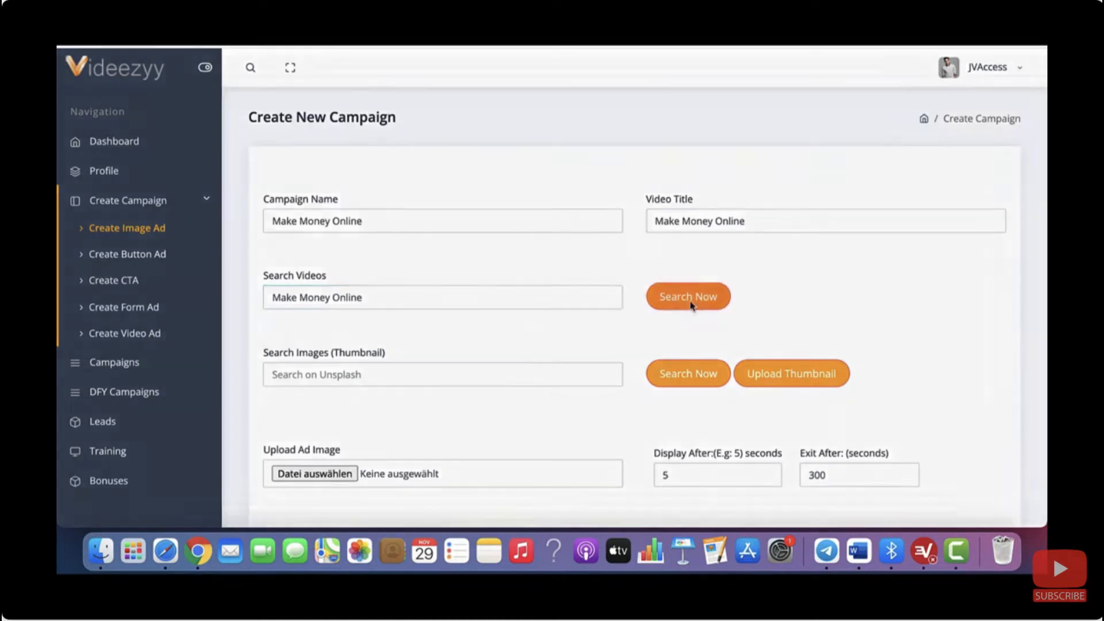
left_click(688, 296)
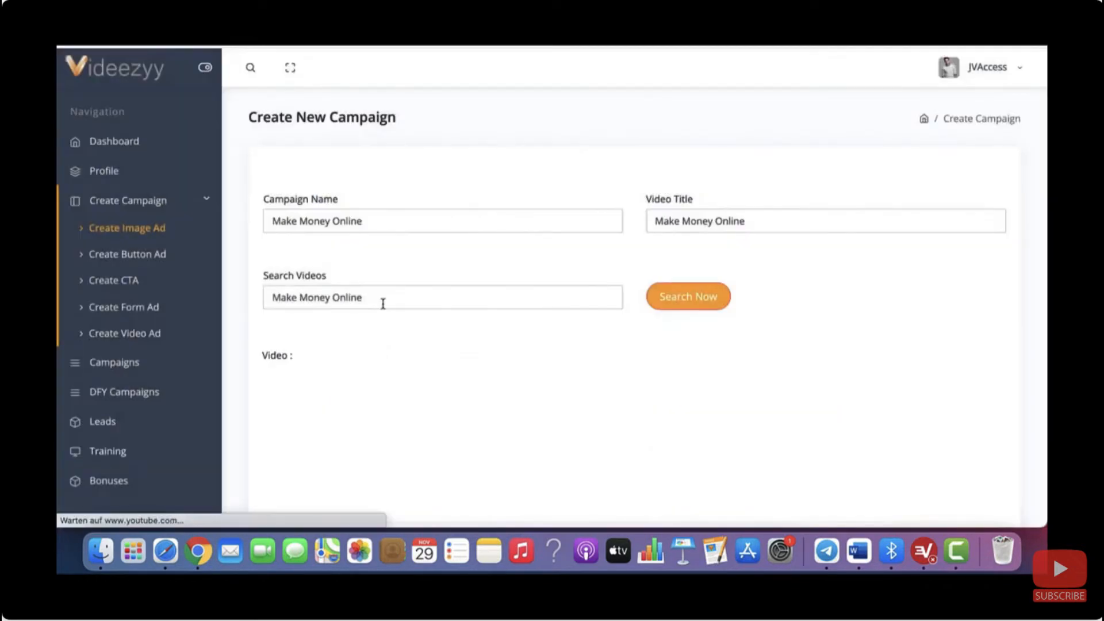
left_click(688, 296)
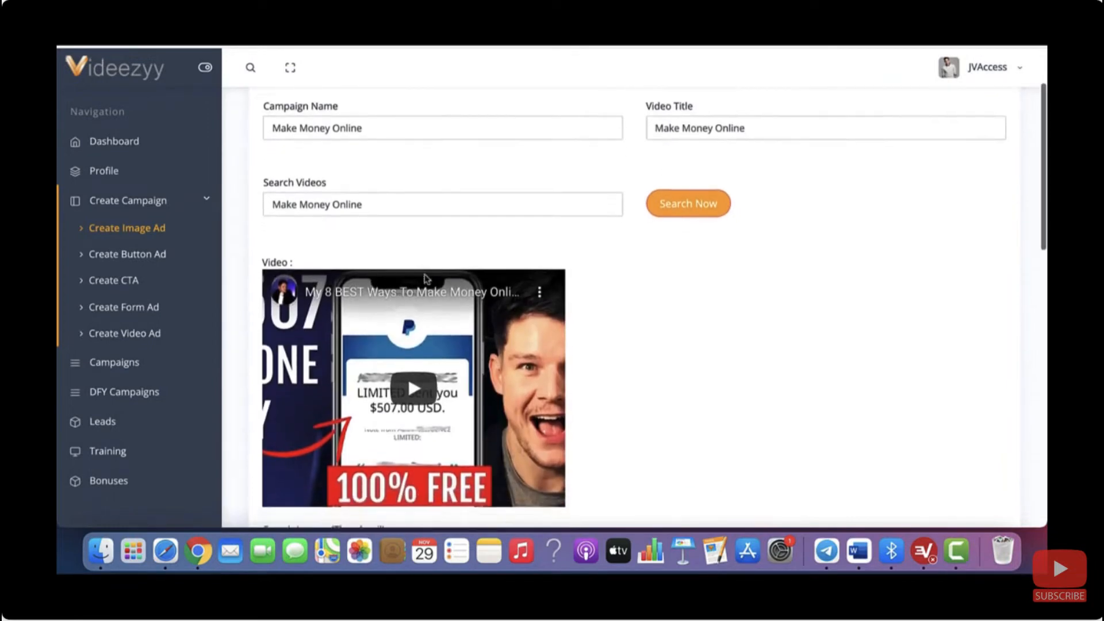
scroll("down", 3)
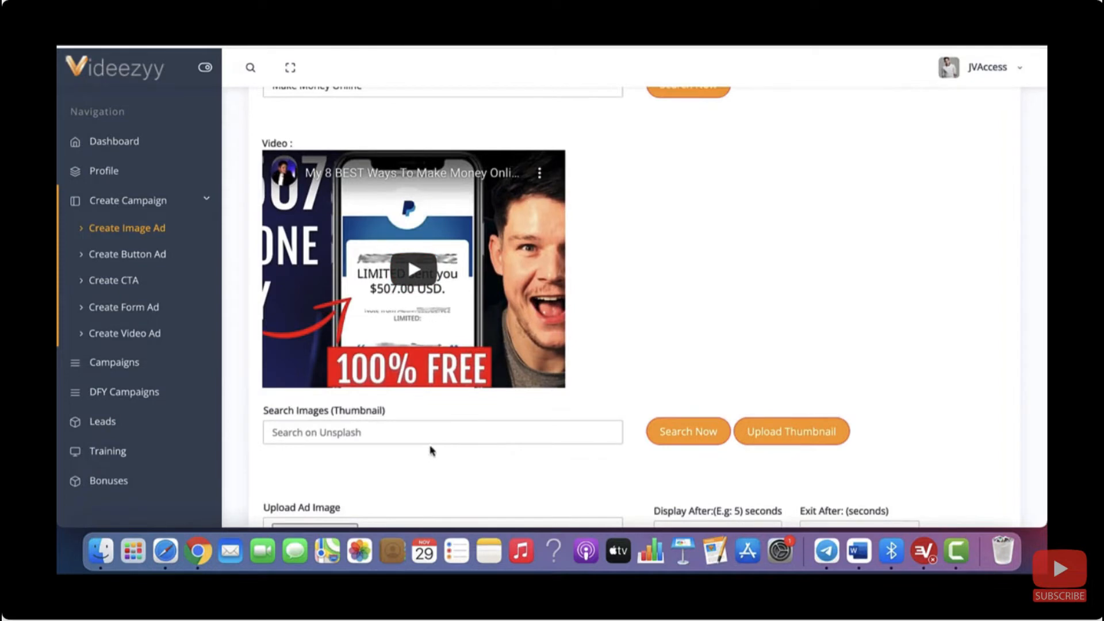
mouse_move(444, 453)
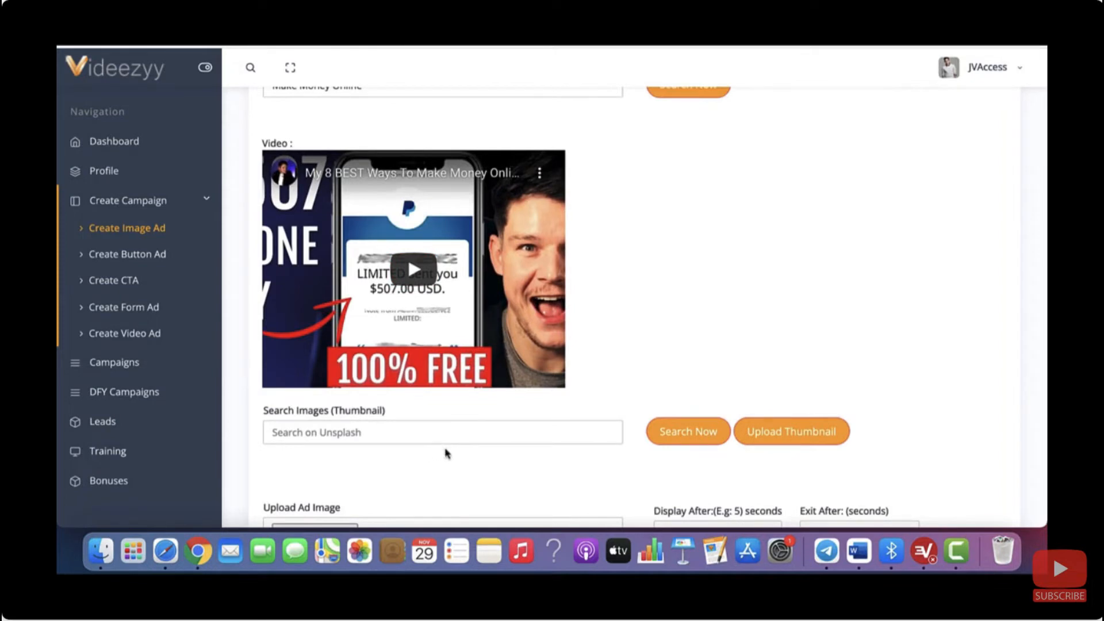
mouse_move(744, 462)
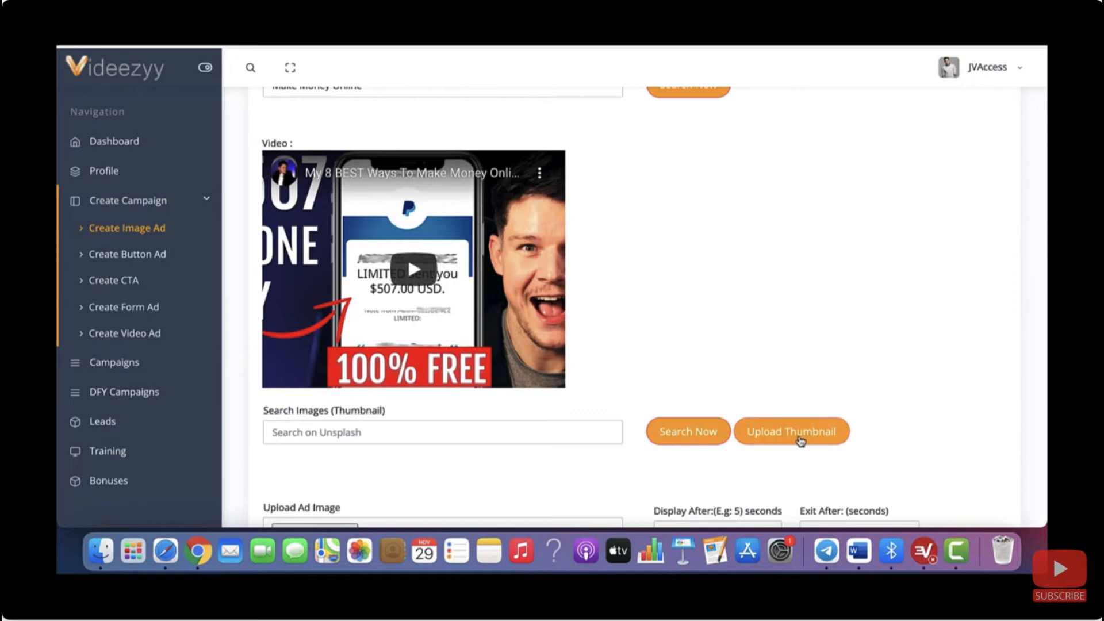
mouse_move(763, 468)
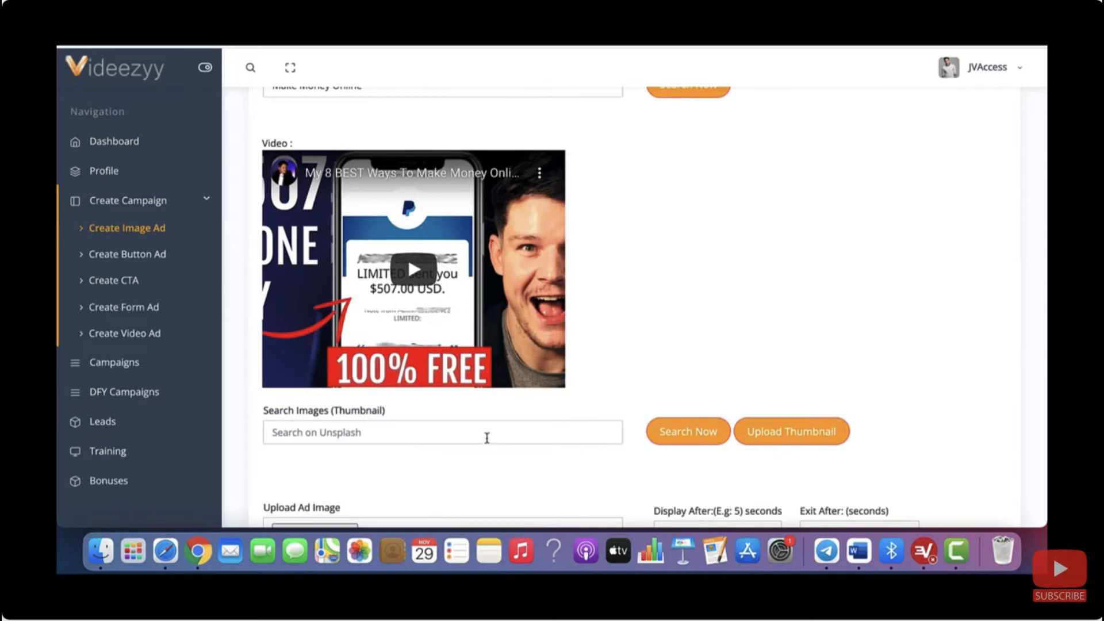
Search thumbnails for 'Make Money Online' and set the banknotes photo as thumbnail
type("Make Money Online")
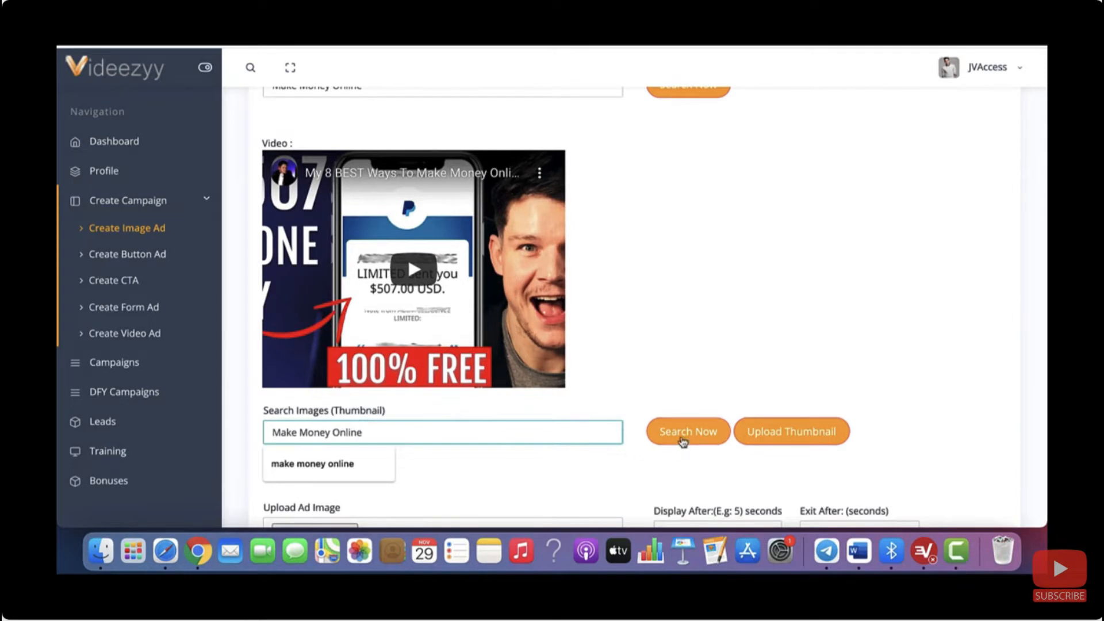
left_click(688, 431)
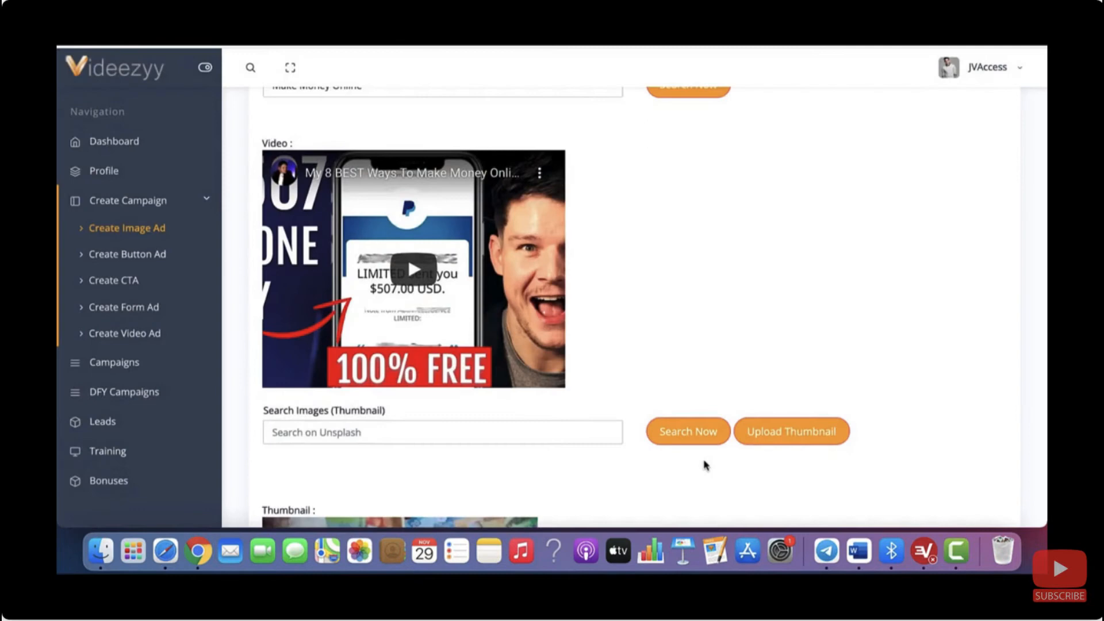
scroll("down", 3)
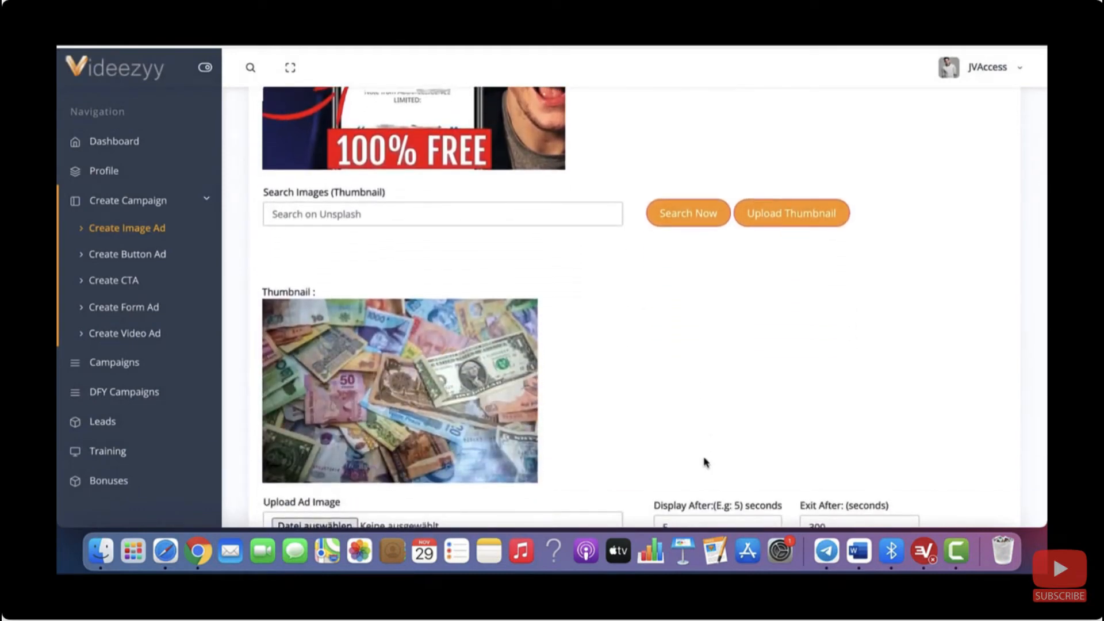
scroll("down", 3)
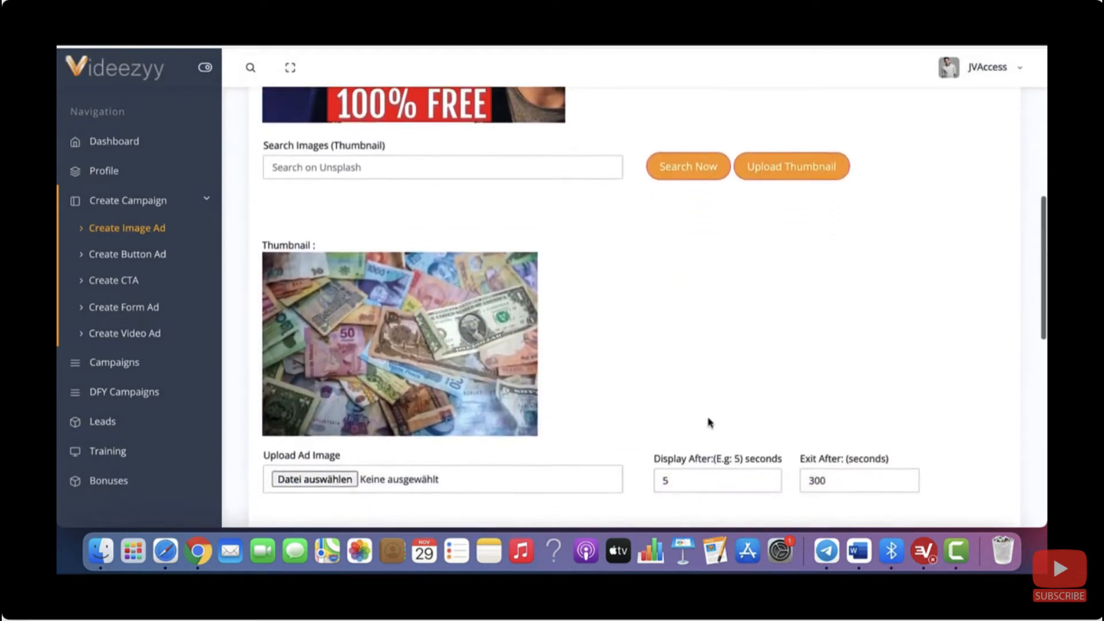
scroll("down", 3)
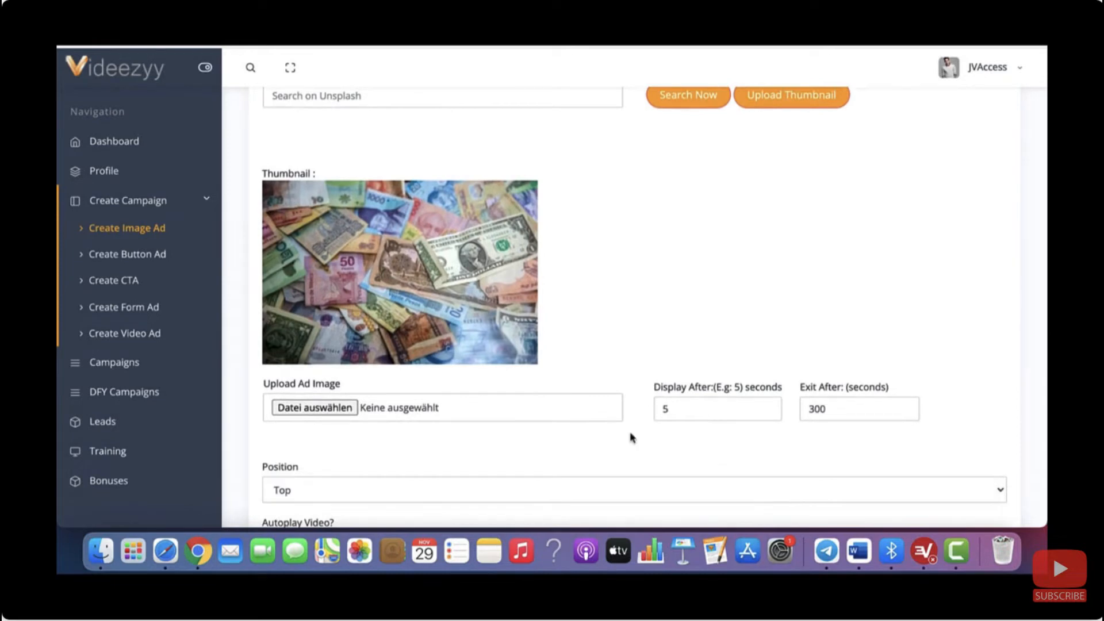
mouse_move(402, 438)
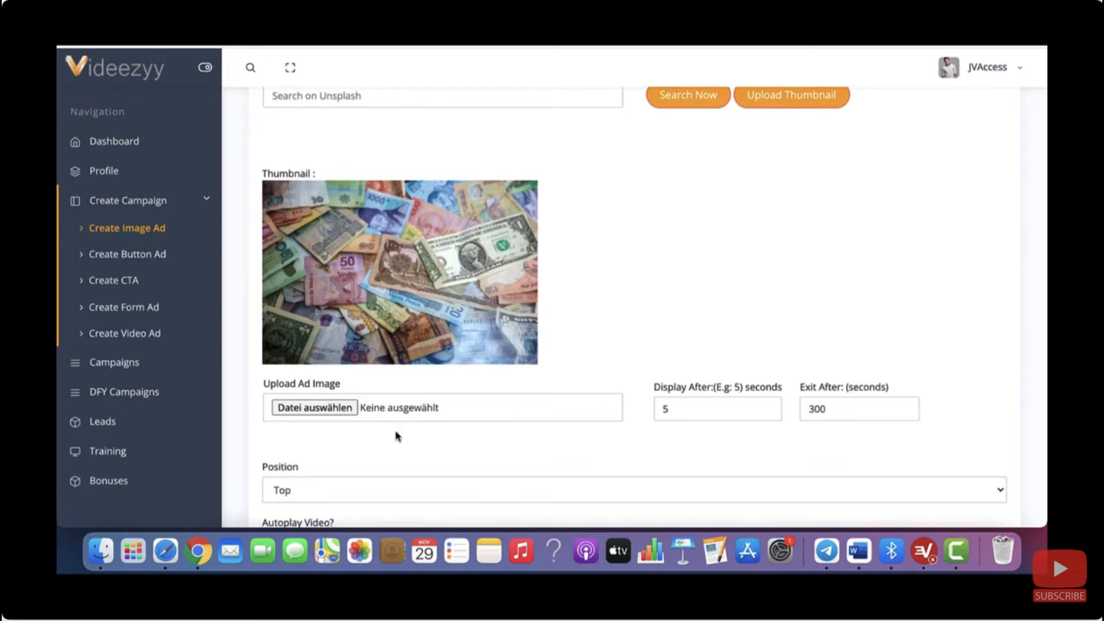
mouse_move(346, 442)
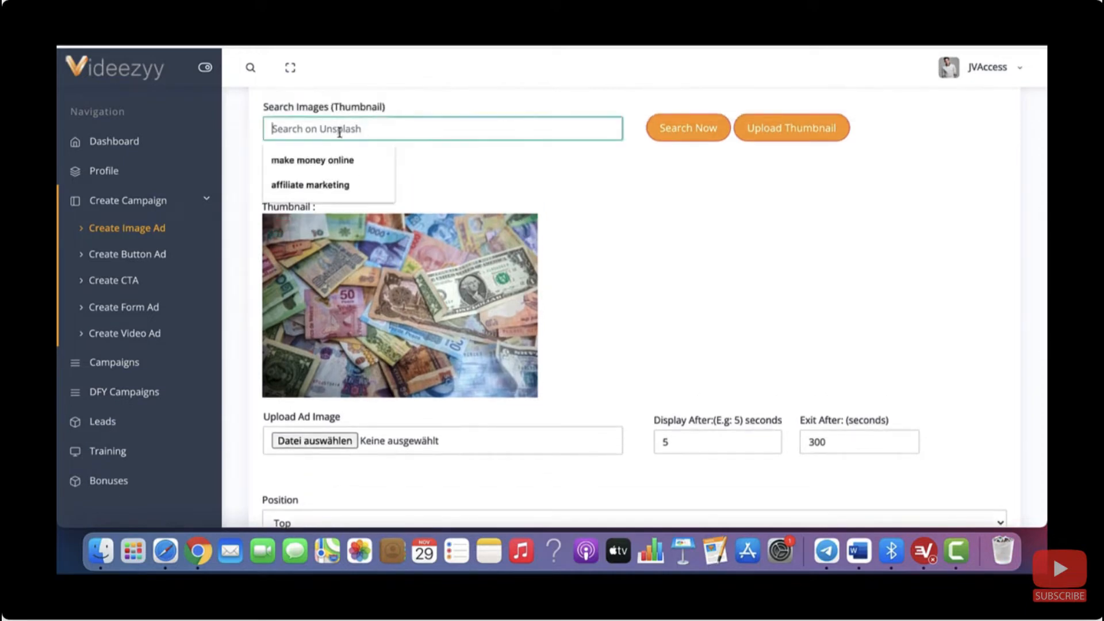
Upload the 'How To Make $6000 On Fiverr' graphic as the ad image
scroll("down", 3)
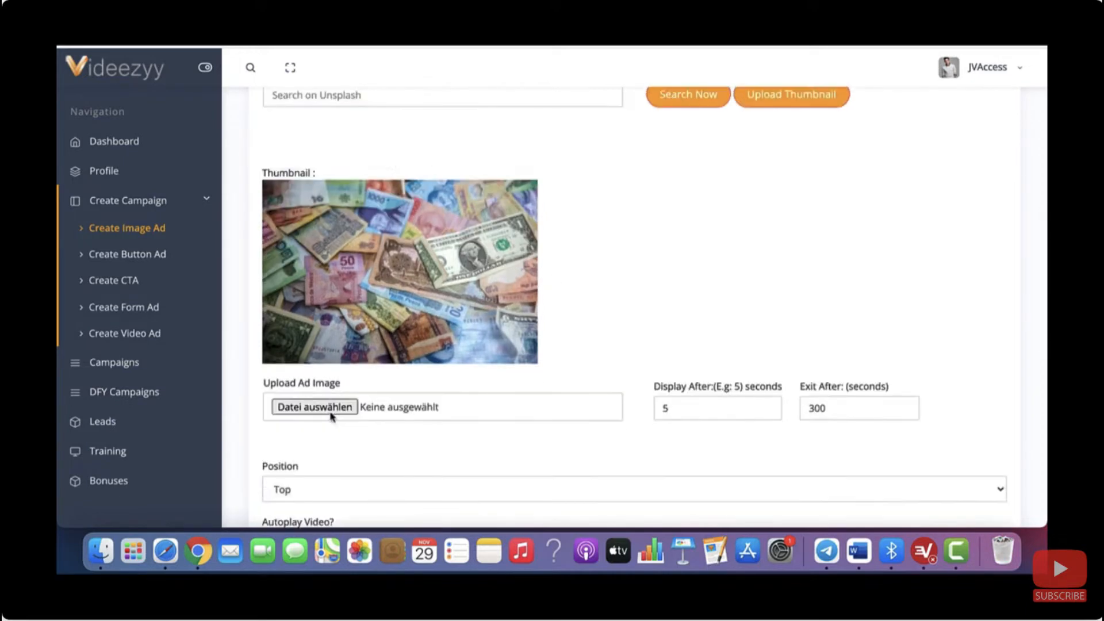
left_click(313, 407)
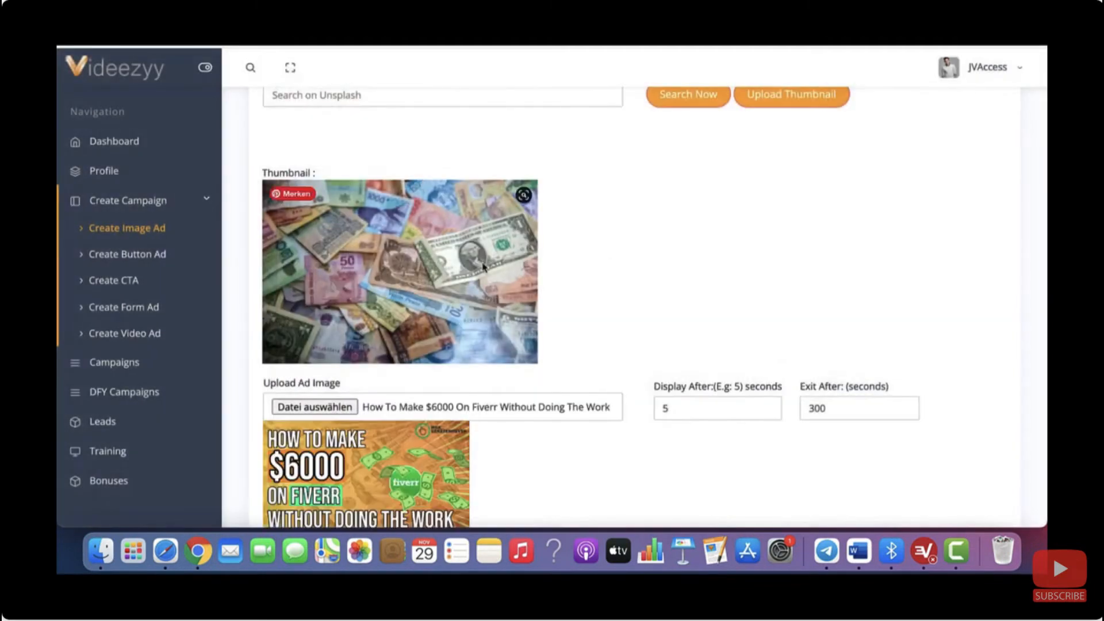
scroll("down", 3)
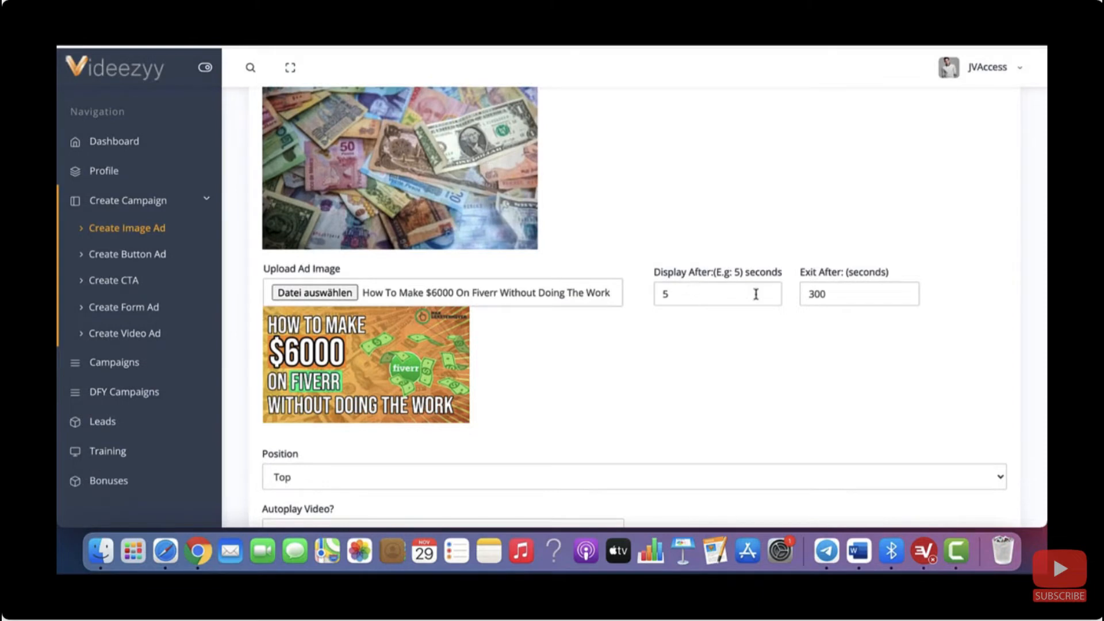
mouse_move(826, 305)
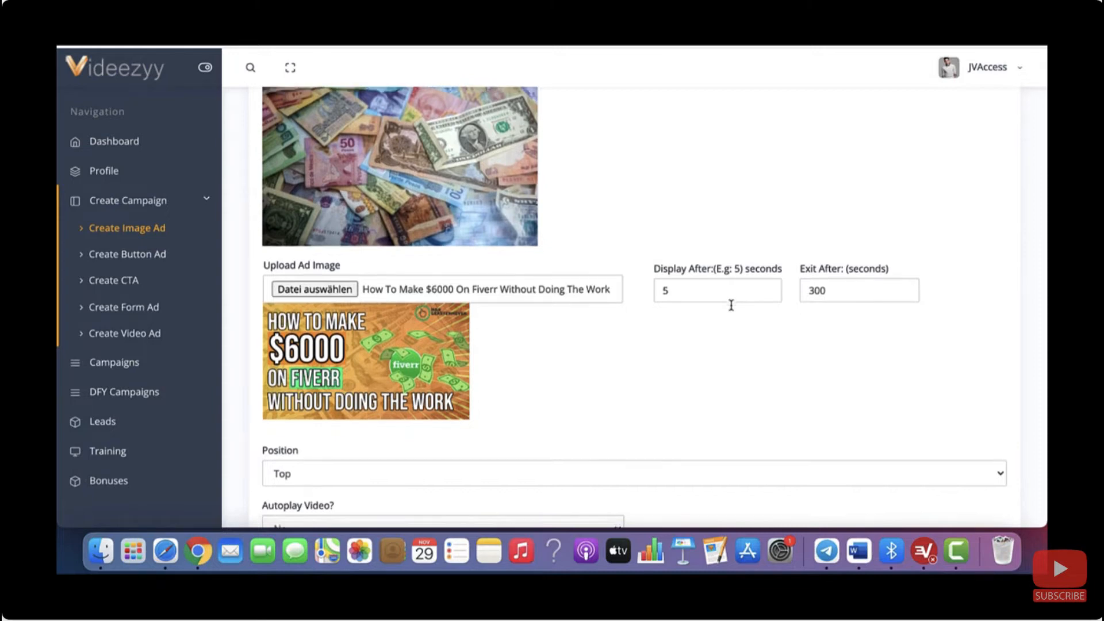
scroll("down", 3)
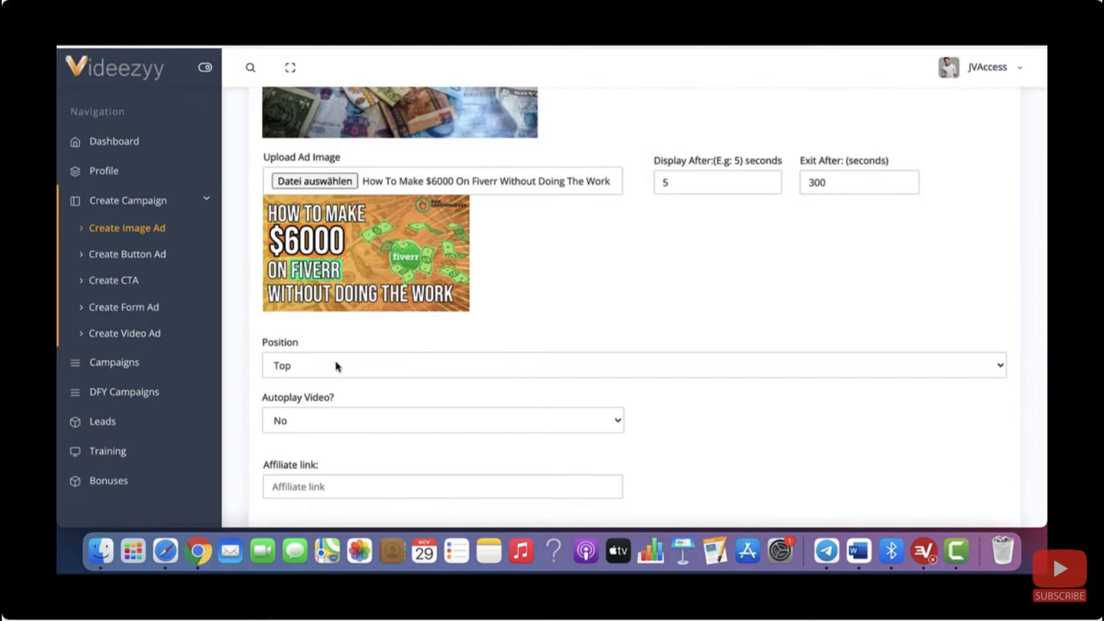
Set ad position to Top Right and Autoplay Video to Yes
left_click(631, 364)
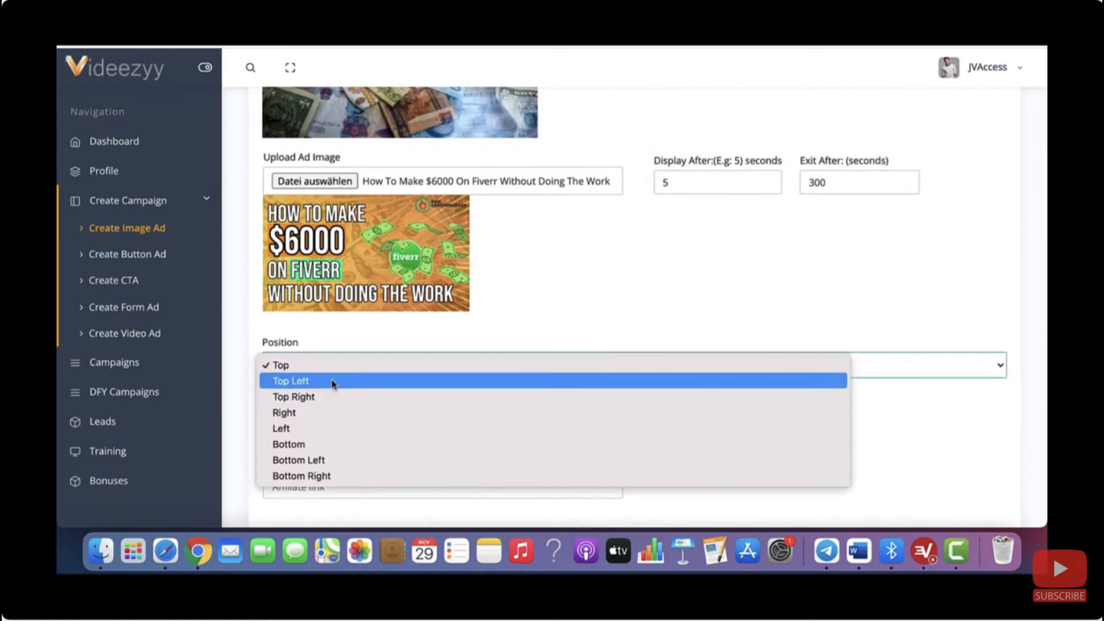
mouse_move(328, 402)
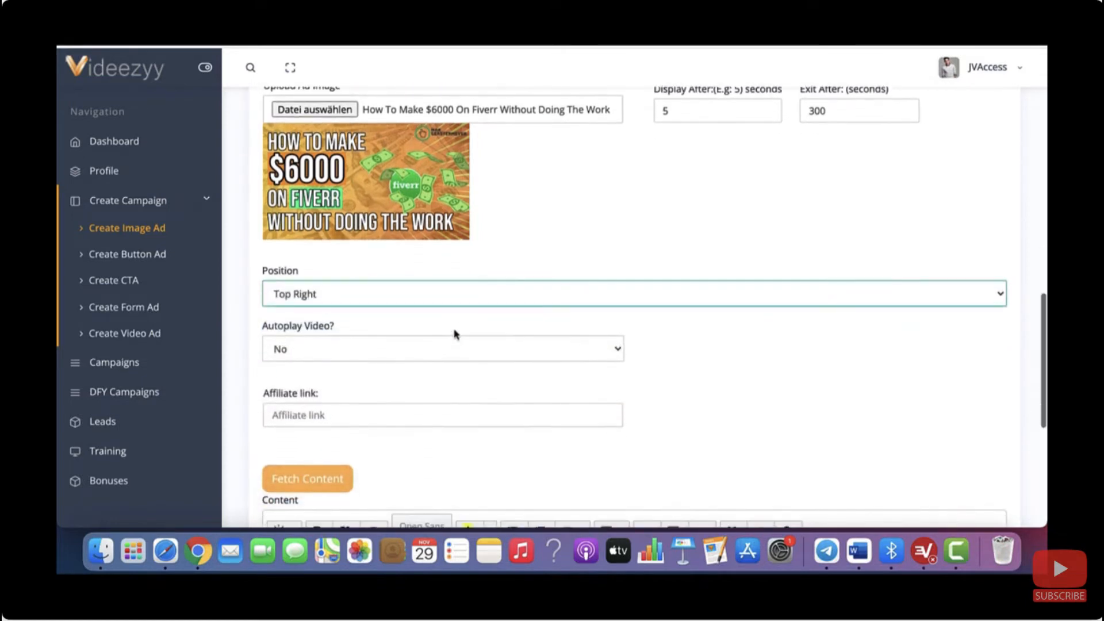
left_click(442, 349)
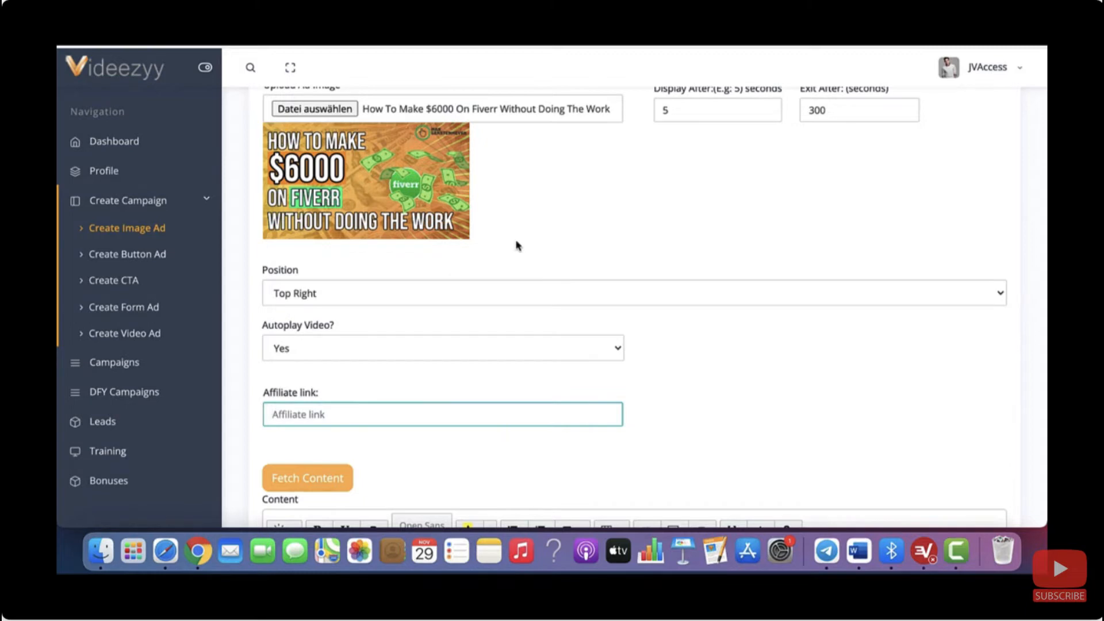
left_click(442, 414)
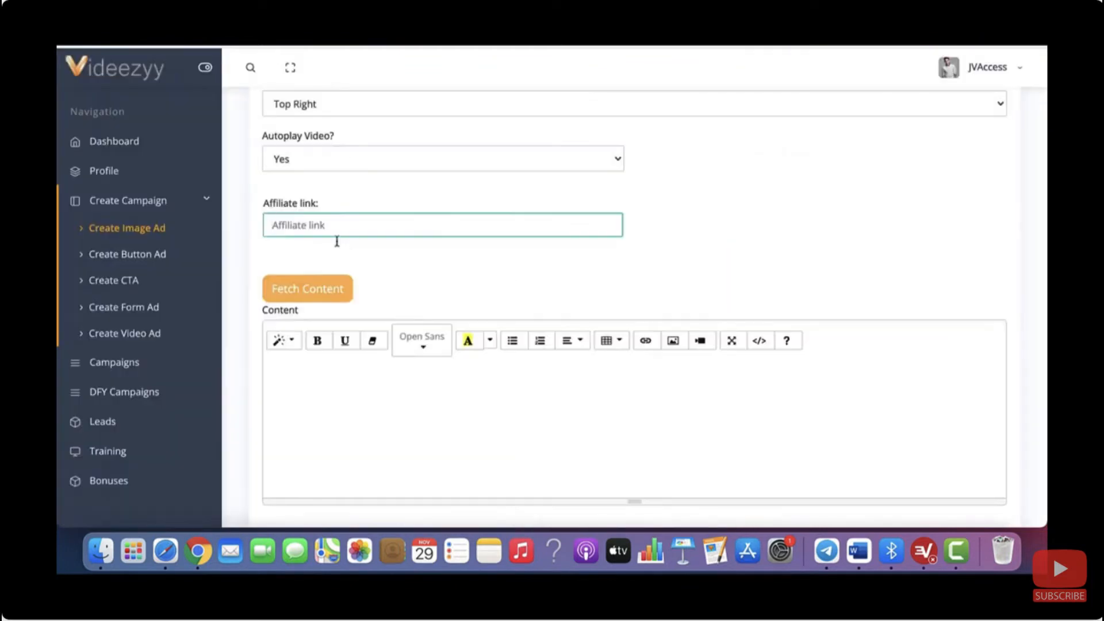
type("https://accounts.clickbank.com/master/create-account")
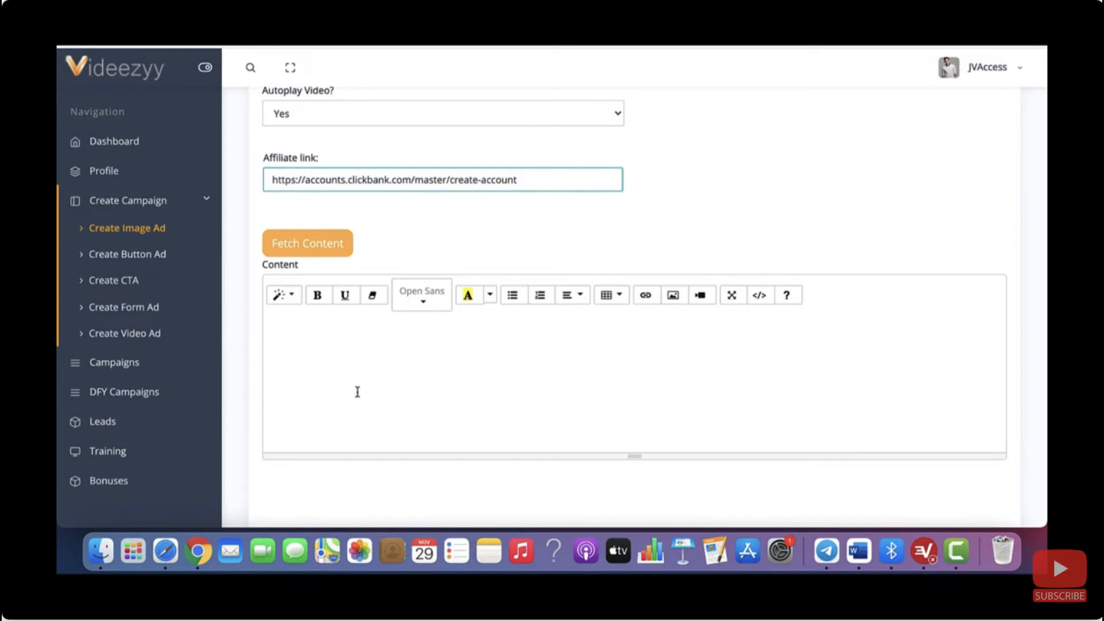
mouse_move(390, 379)
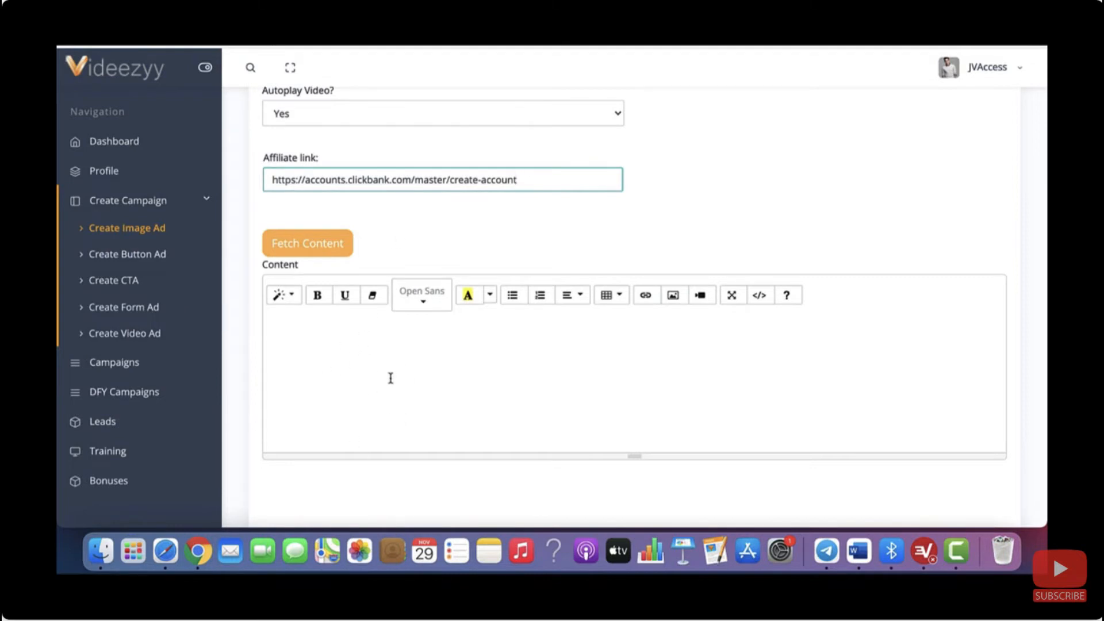
left_click(516, 179)
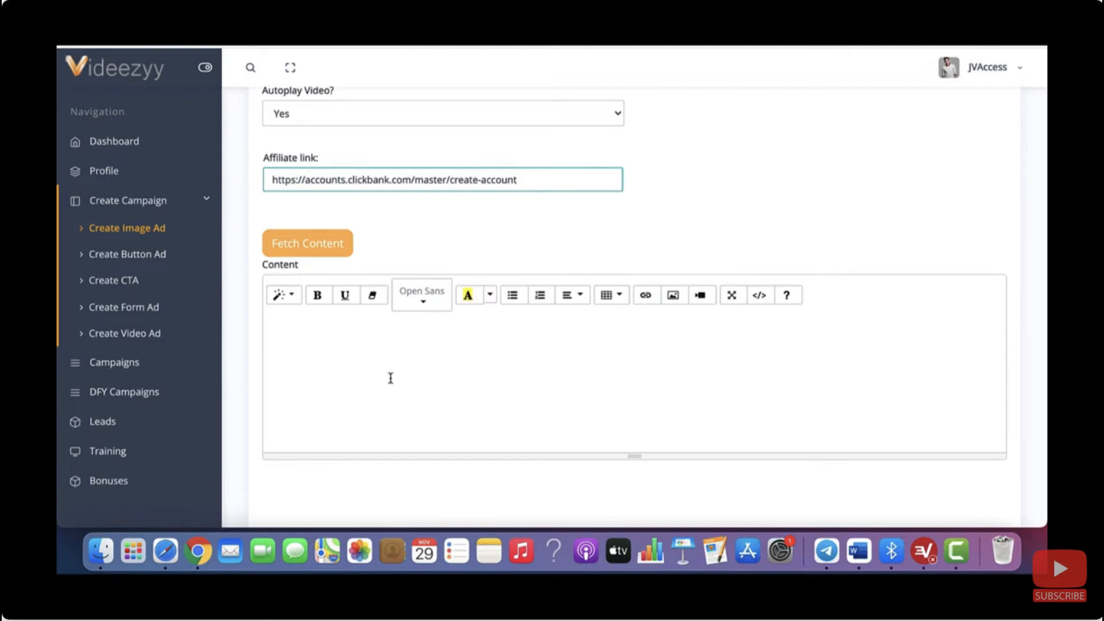
left_click(498, 179)
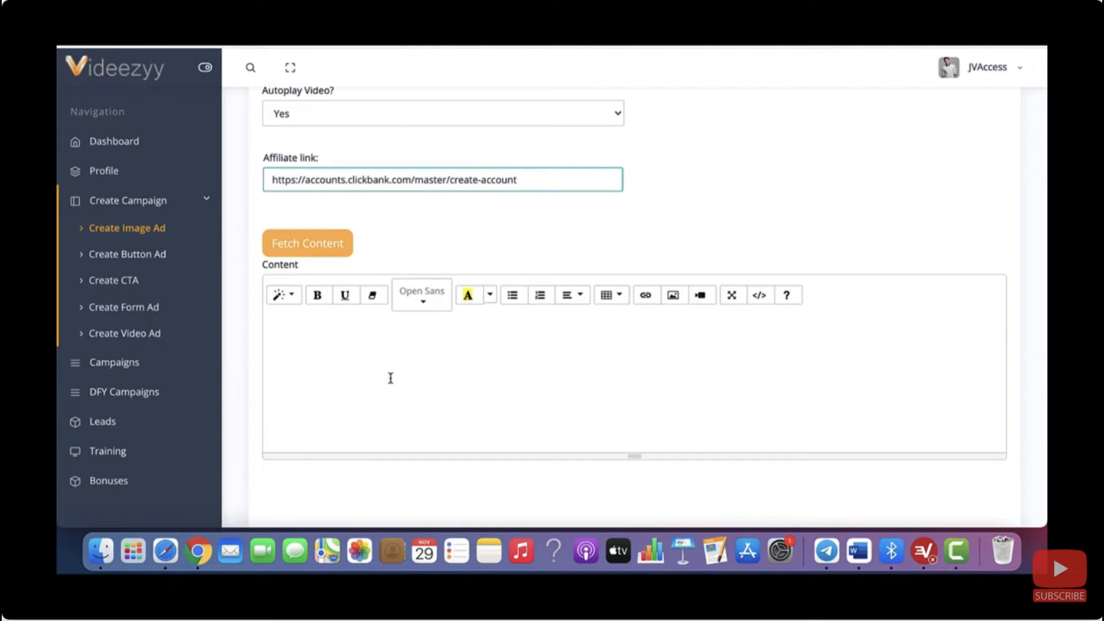
scroll("down", 3)
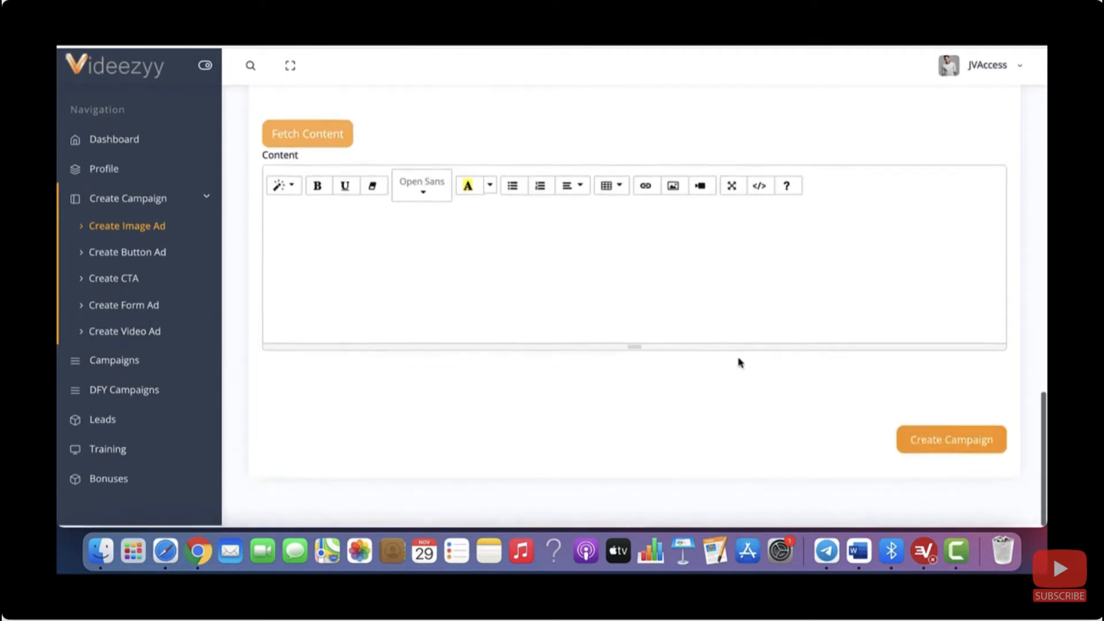
Create the Make Money Online campaign and preview it from the campaigns list
left_click(950, 442)
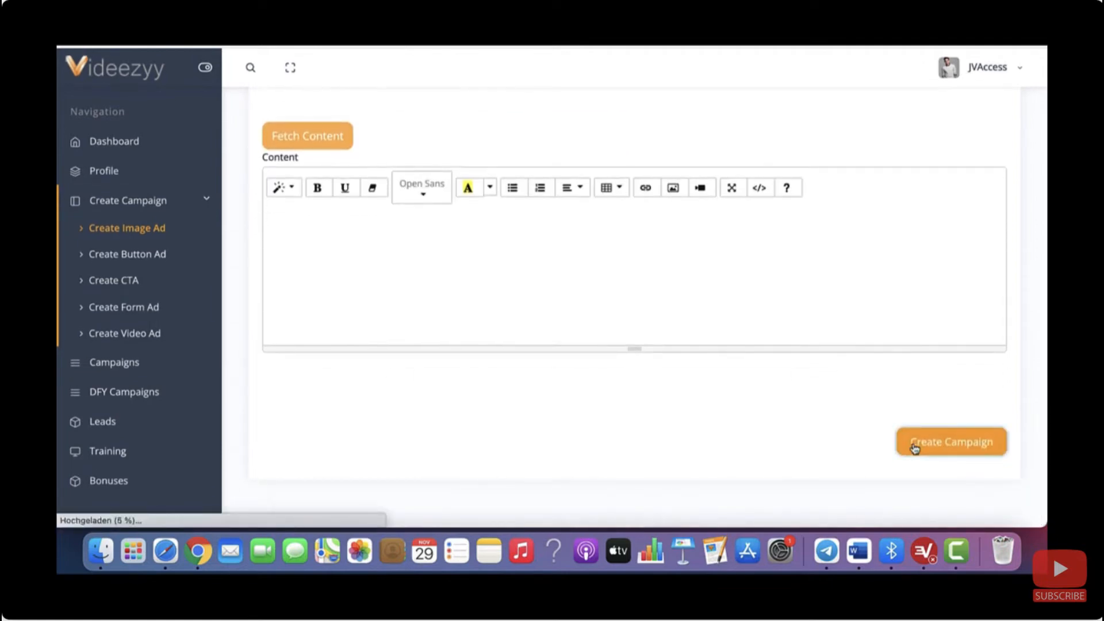
left_click(950, 442)
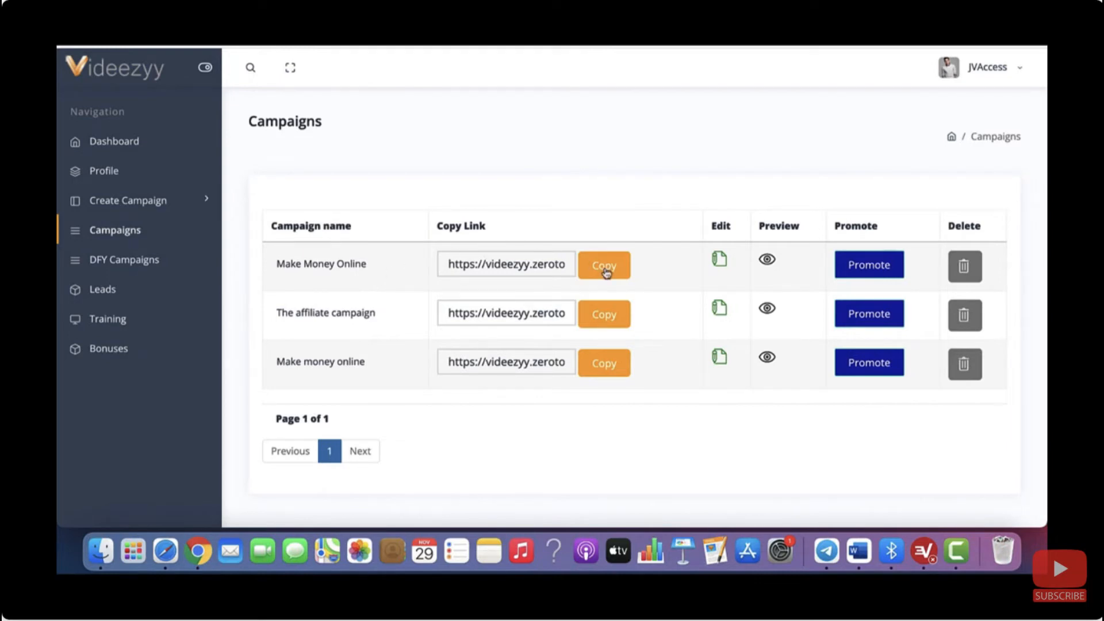
mouse_move(719, 260)
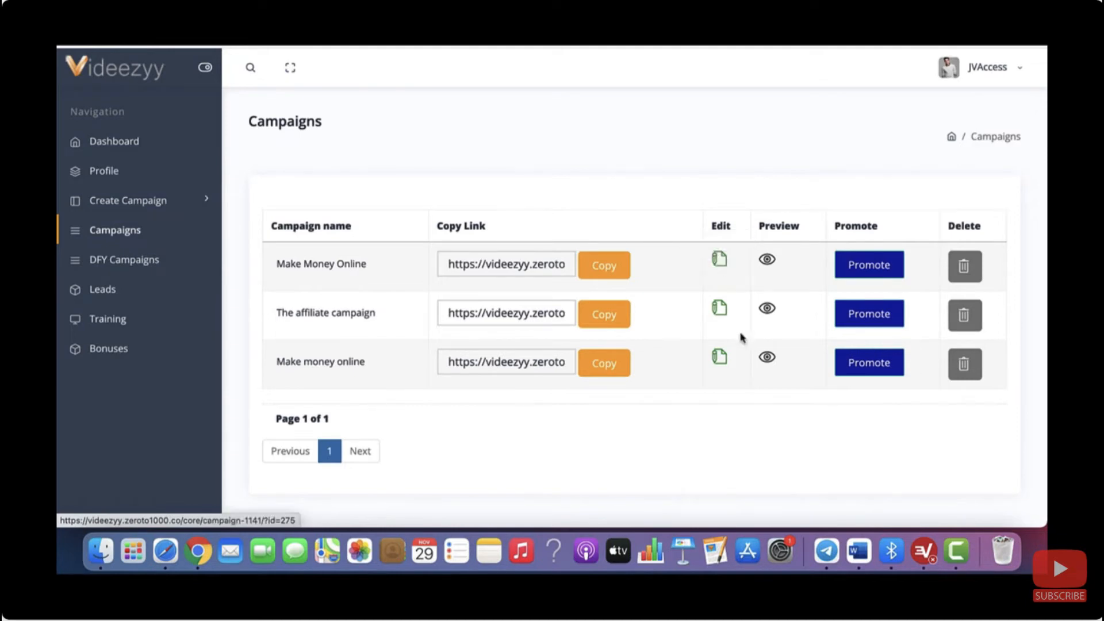
left_click(766, 259)
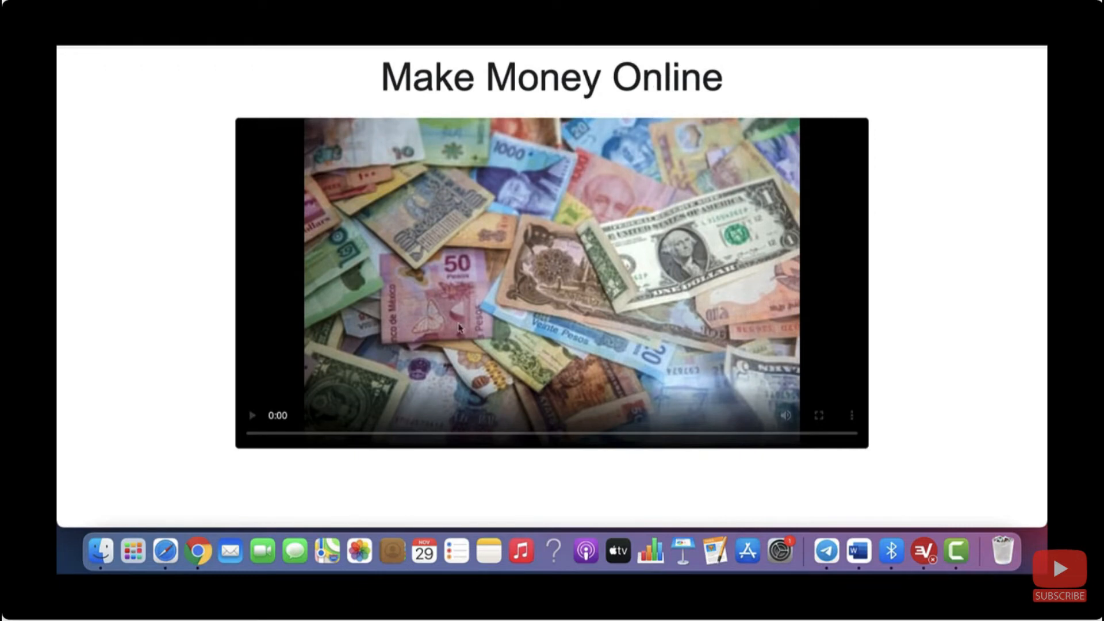
Play the Make Money Online preview video so the Fiverr ad appears over the footage
scroll("down", 3)
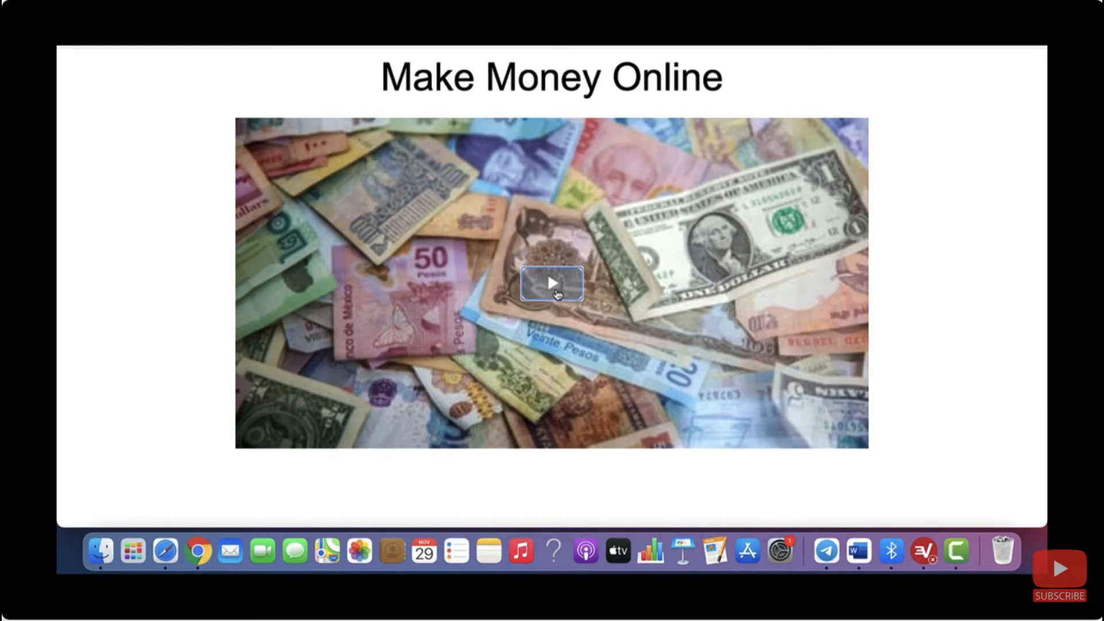
left_click(551, 283)
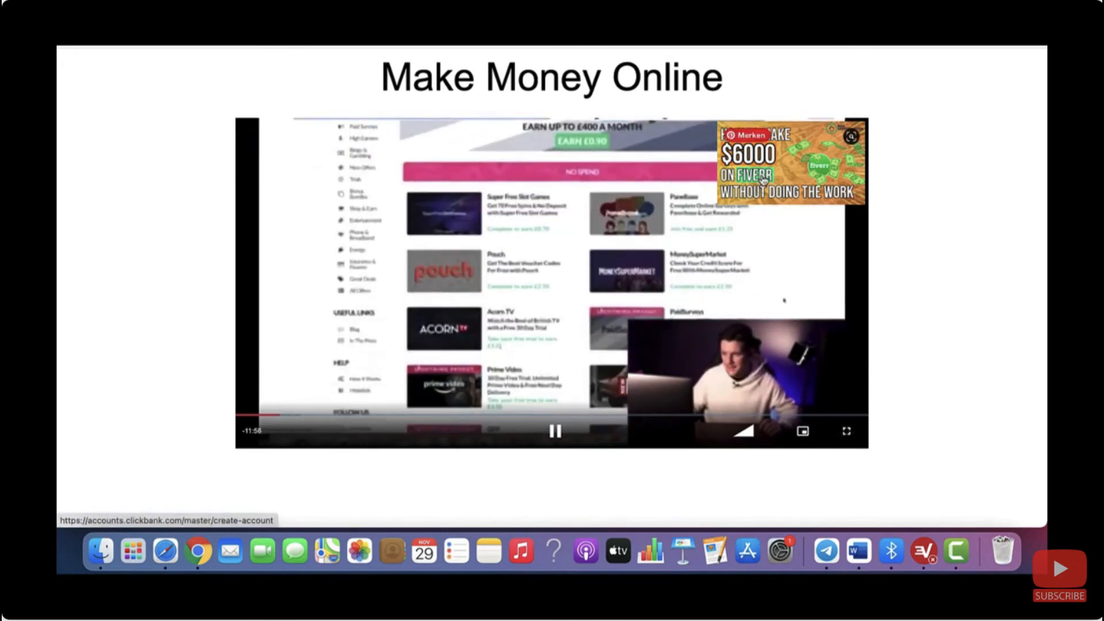
scroll("down", 3)
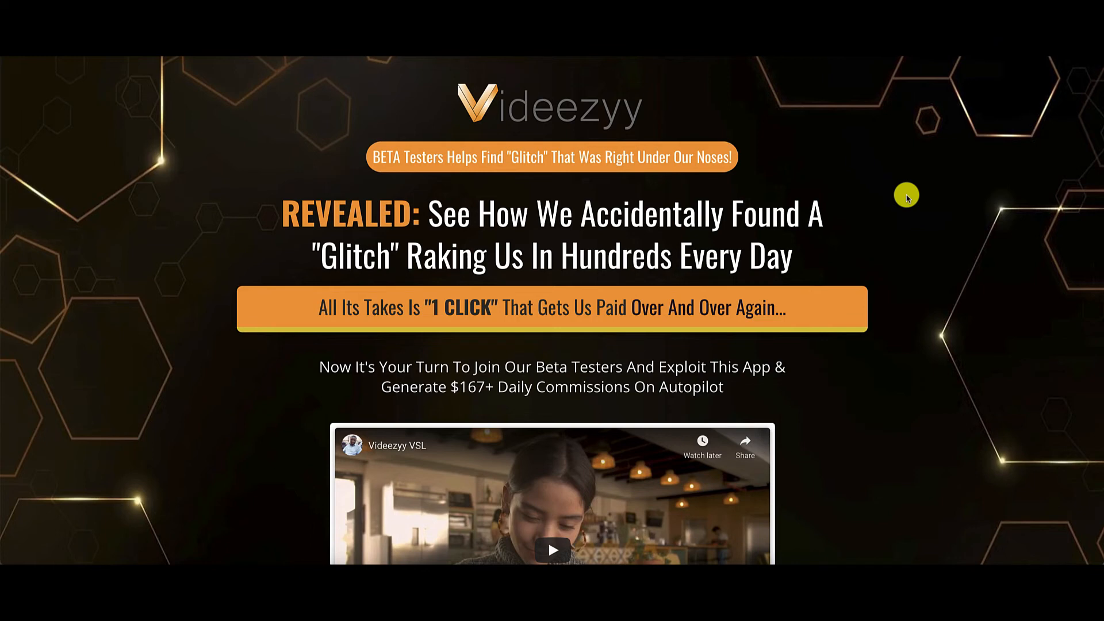
mouse_move(862, 346)
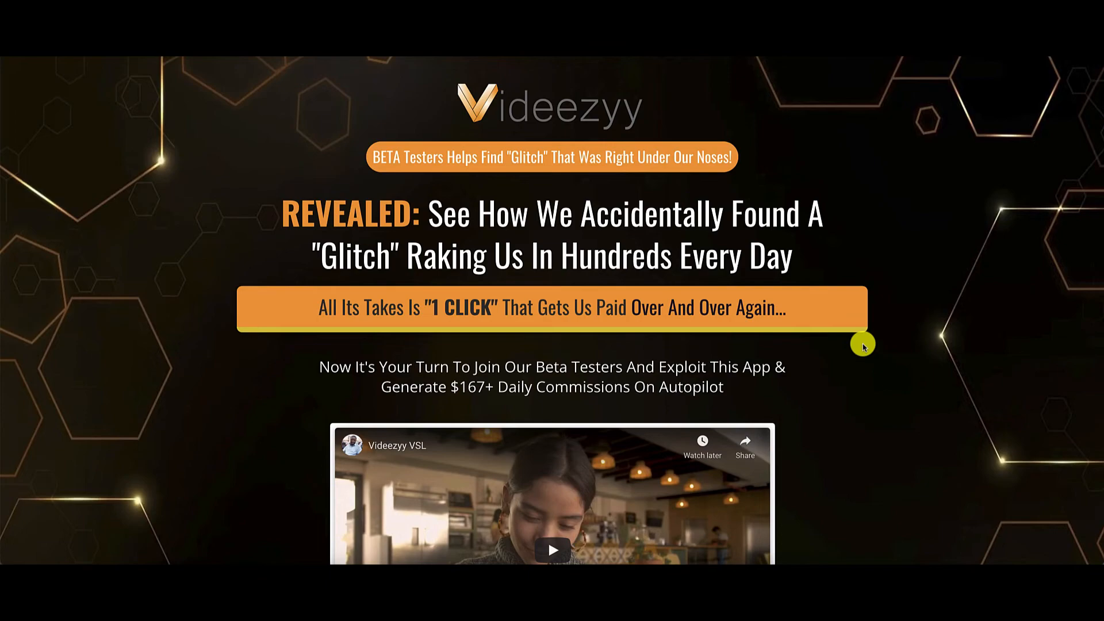
Scroll past the sales video to the headline and the orange benefits box
scroll("down", 3)
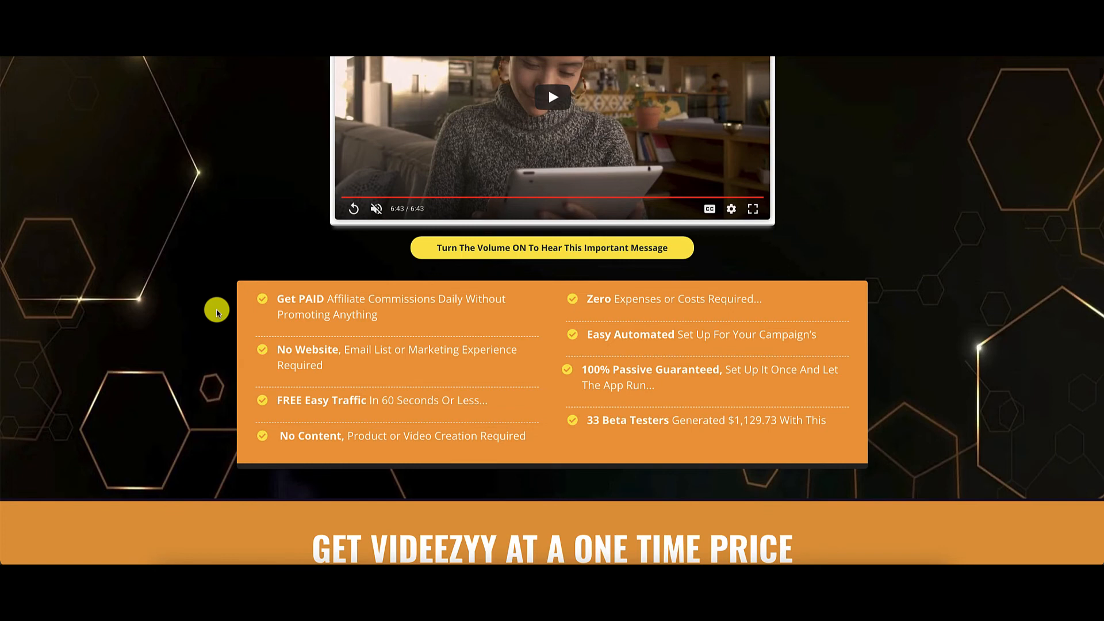
mouse_move(364, 372)
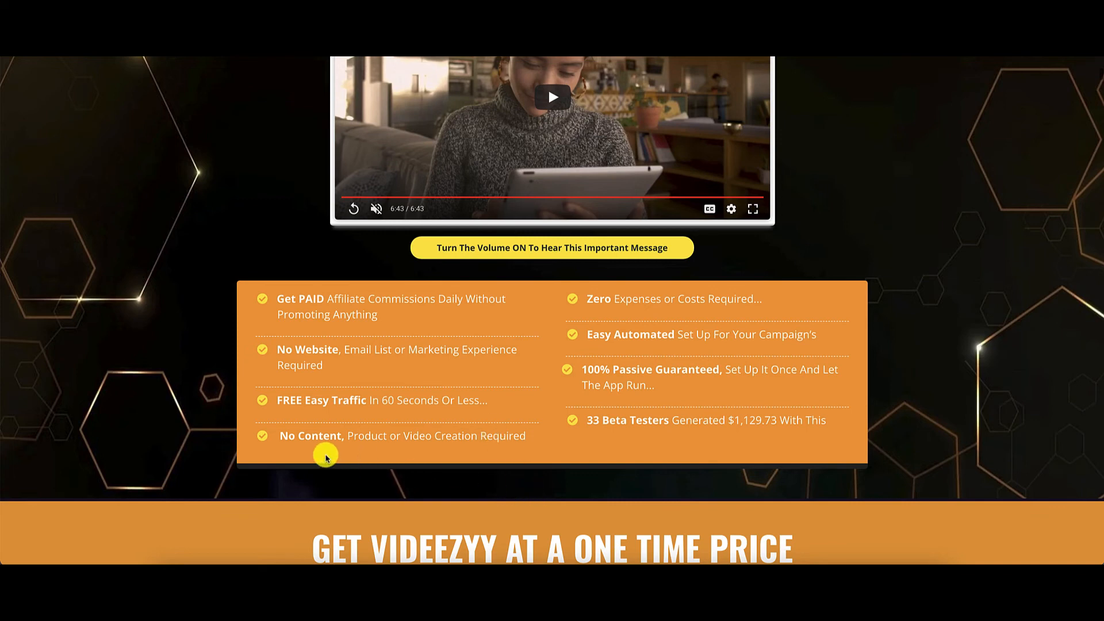
mouse_move(345, 451)
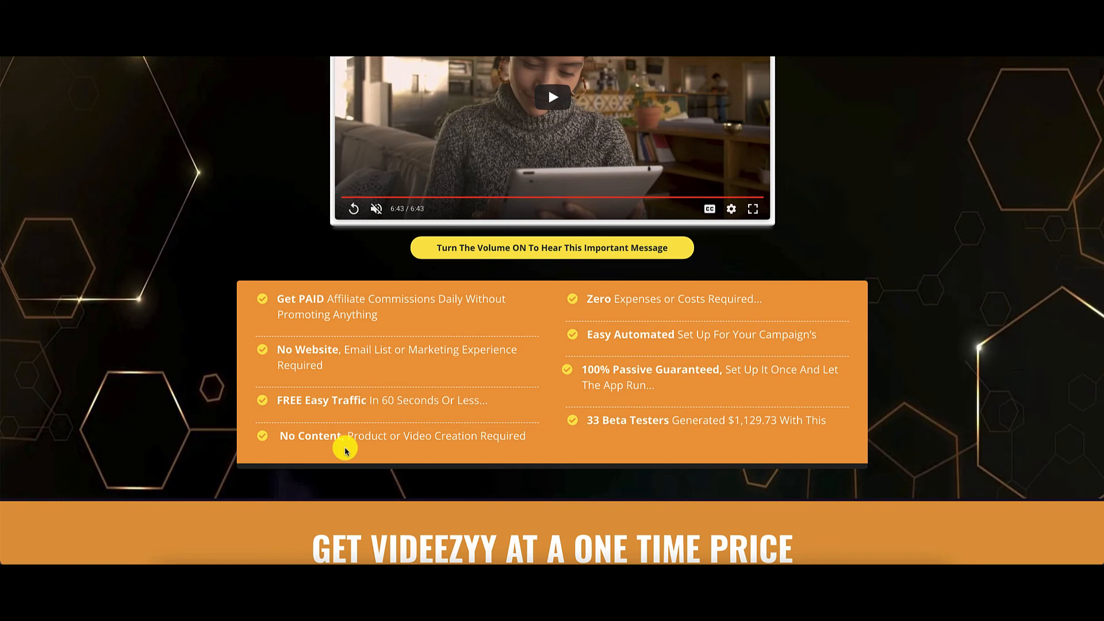
mouse_move(420, 456)
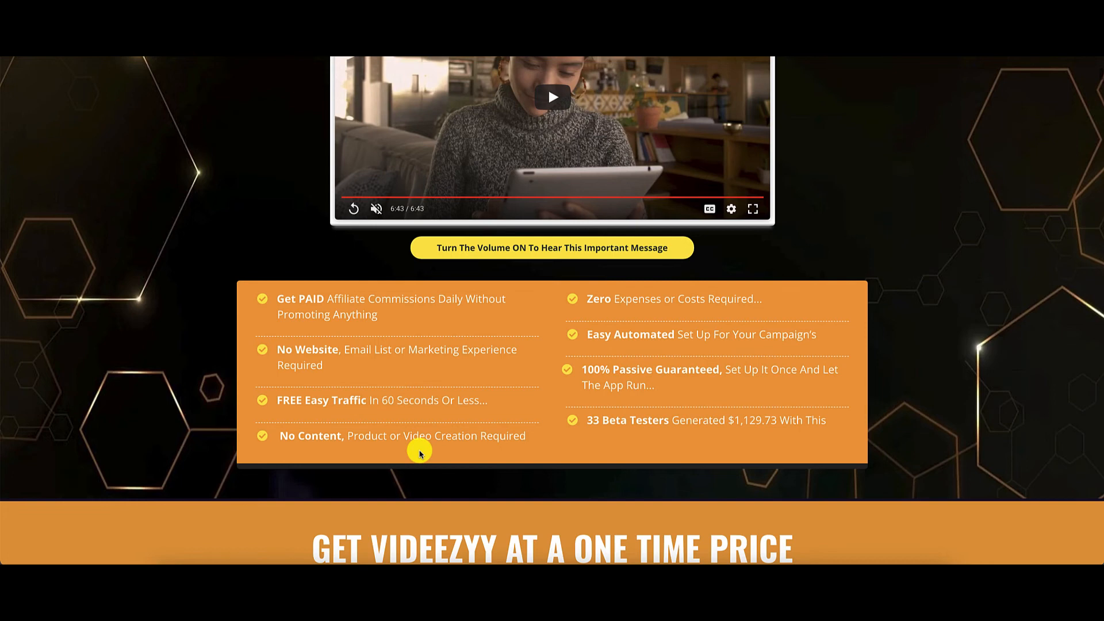
mouse_move(902, 310)
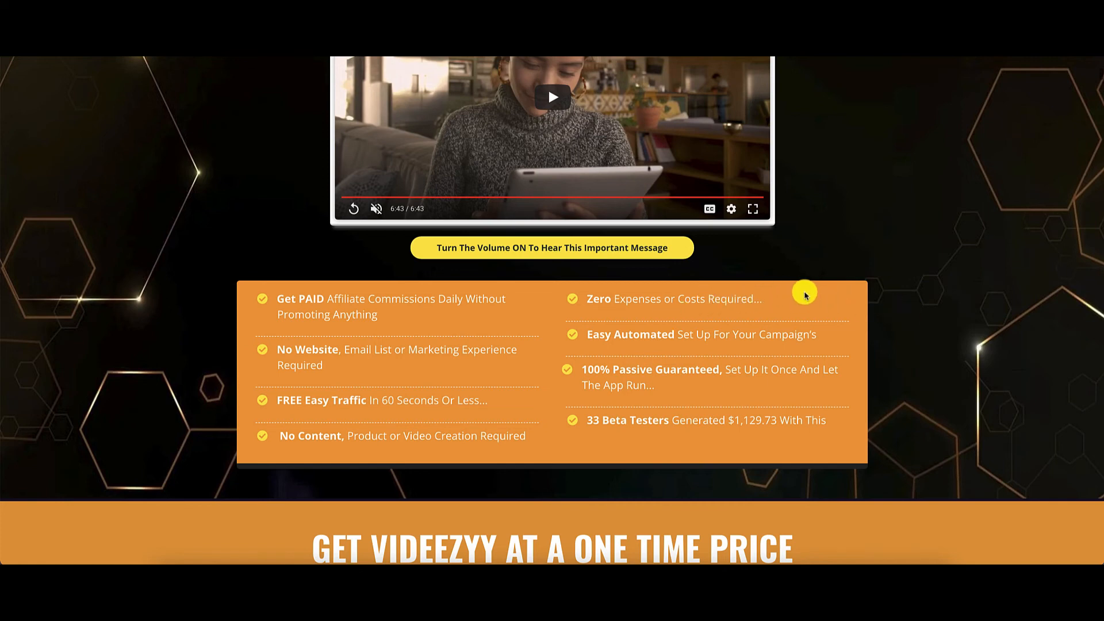
mouse_move(671, 319)
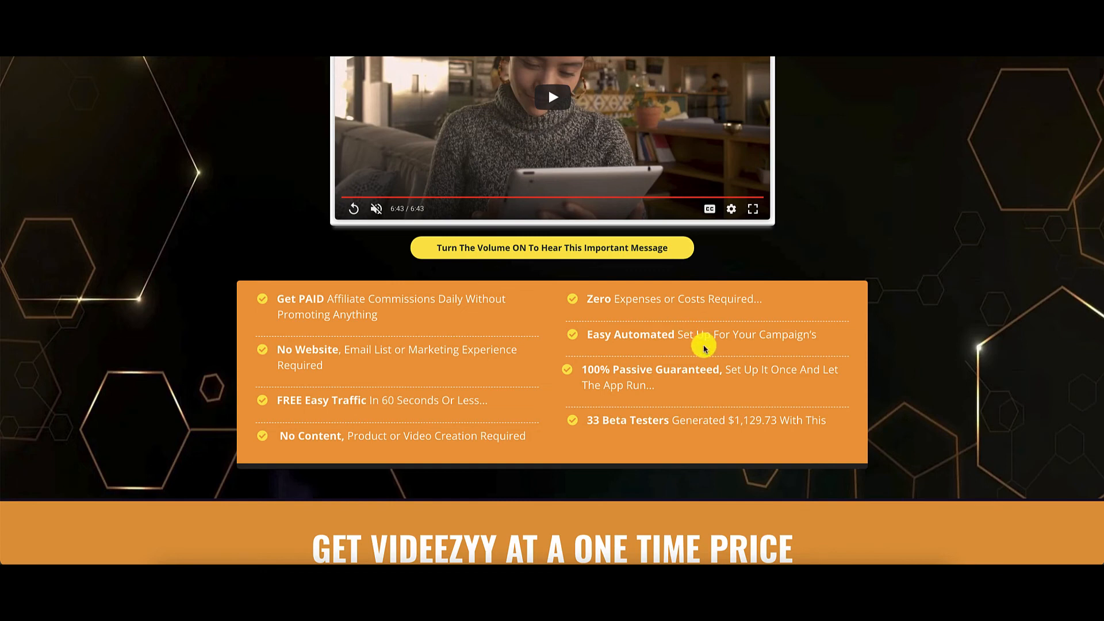
mouse_move(682, 387)
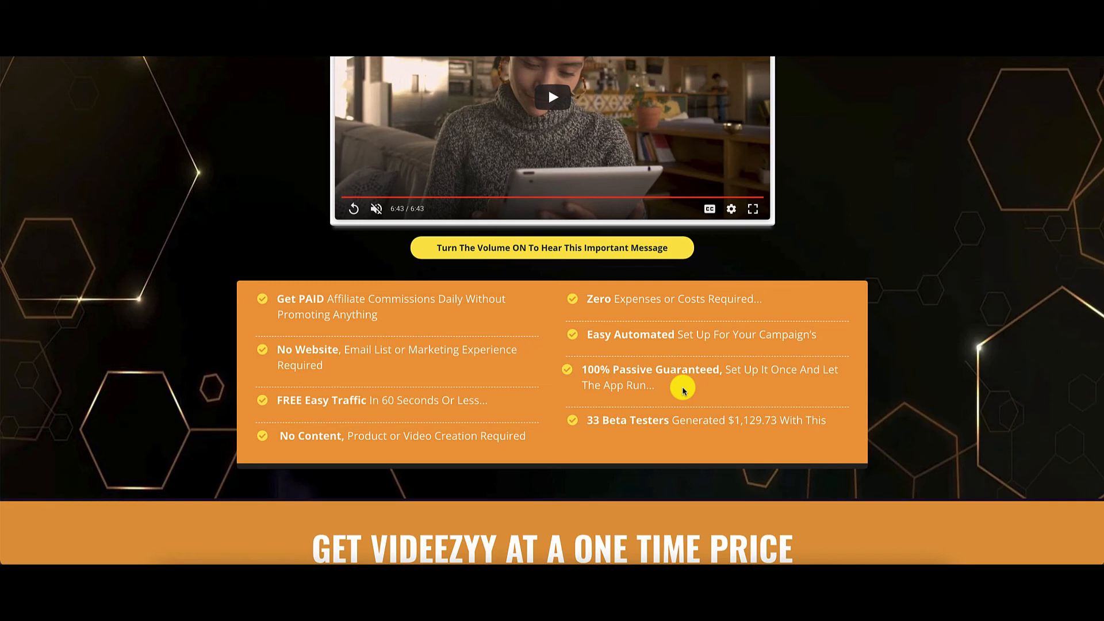
scroll("down", 3)
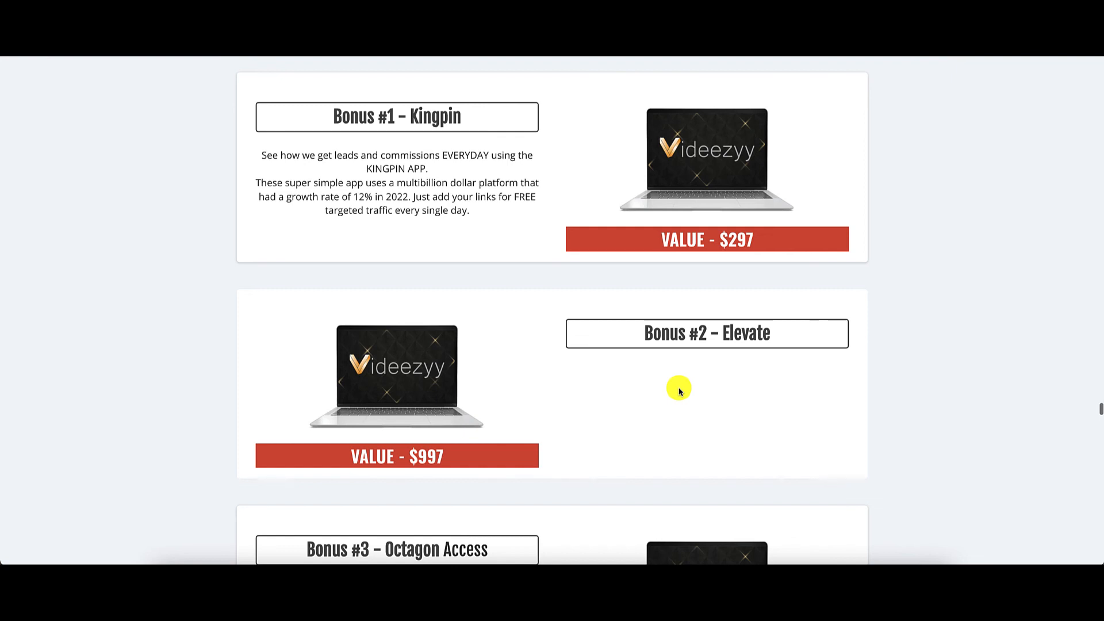
Scroll through the bonuses, the $3,279 recap, the $17 price and the 30-day guarantee
scroll("down", 3)
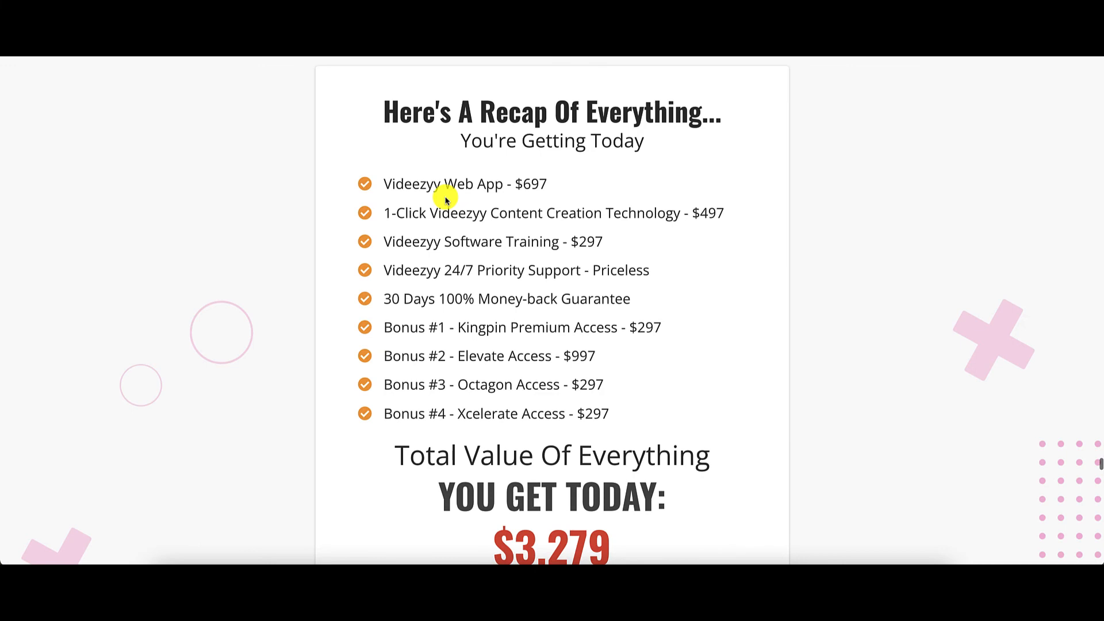
mouse_move(497, 190)
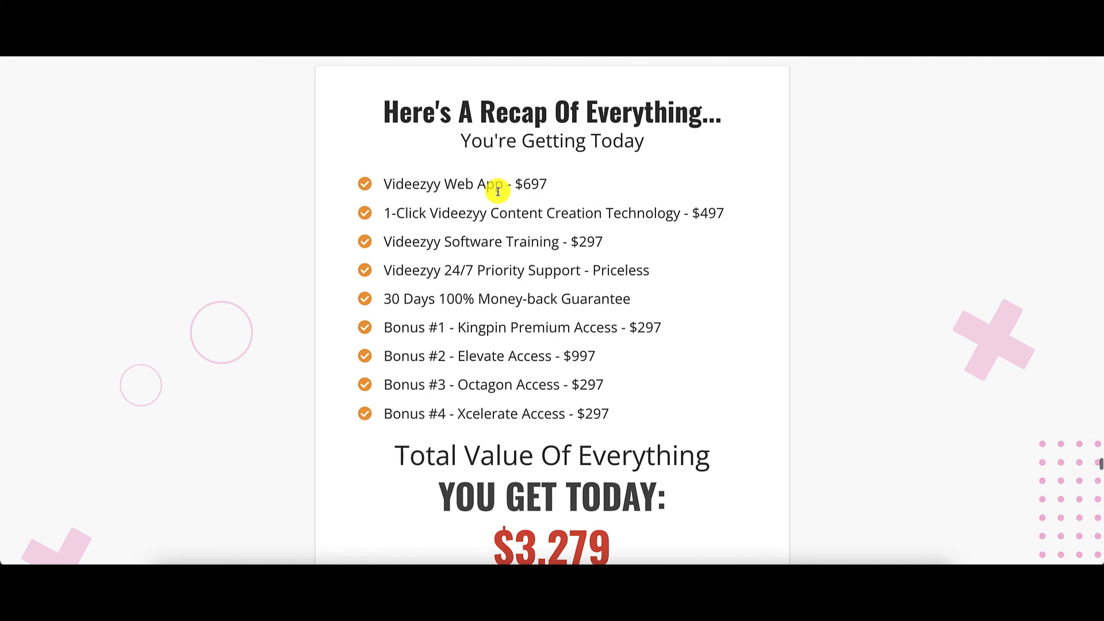
mouse_move(403, 226)
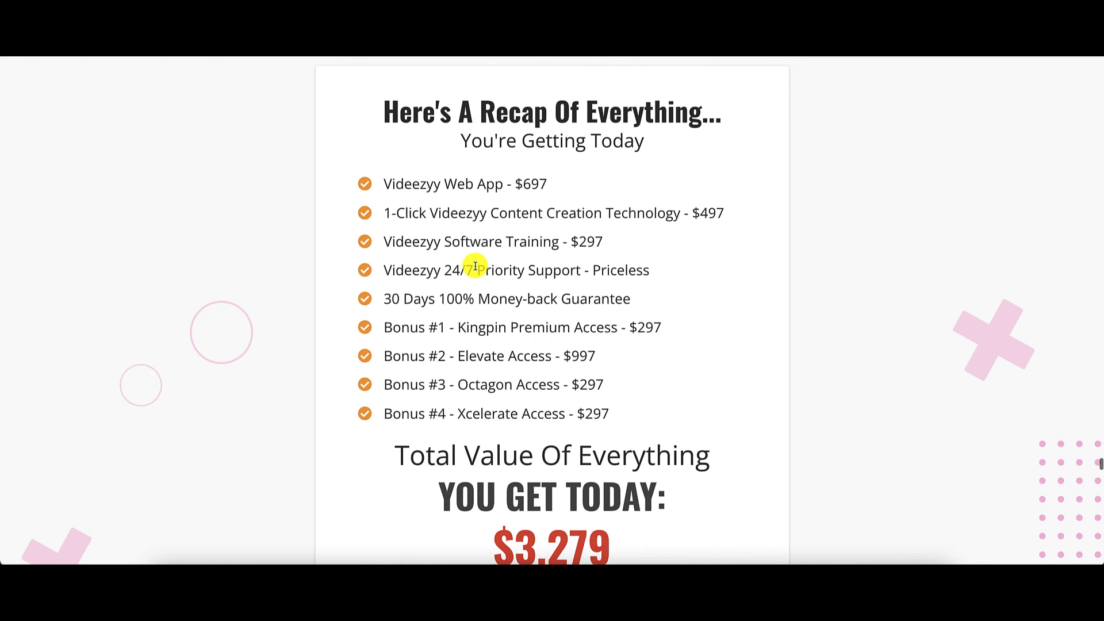
mouse_move(643, 297)
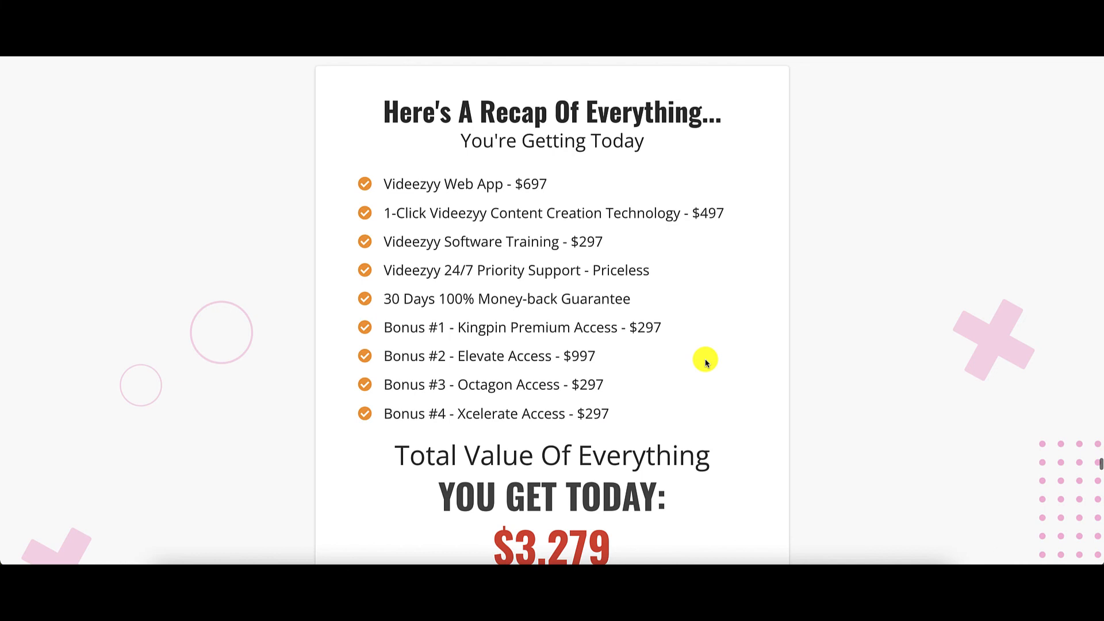
scroll("down", 3)
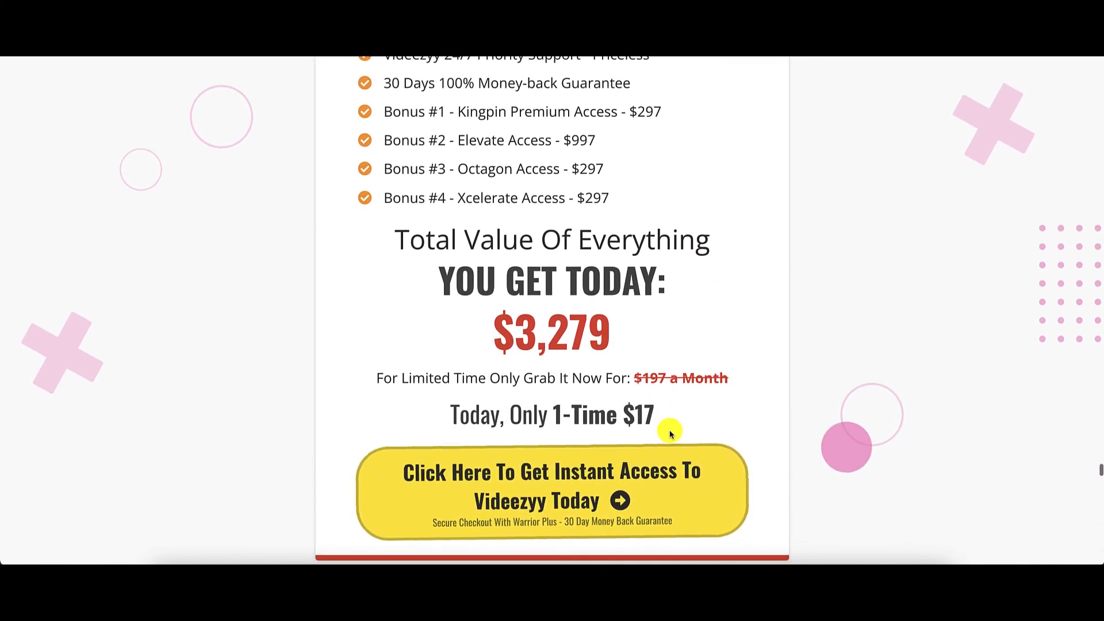
mouse_move(669, 413)
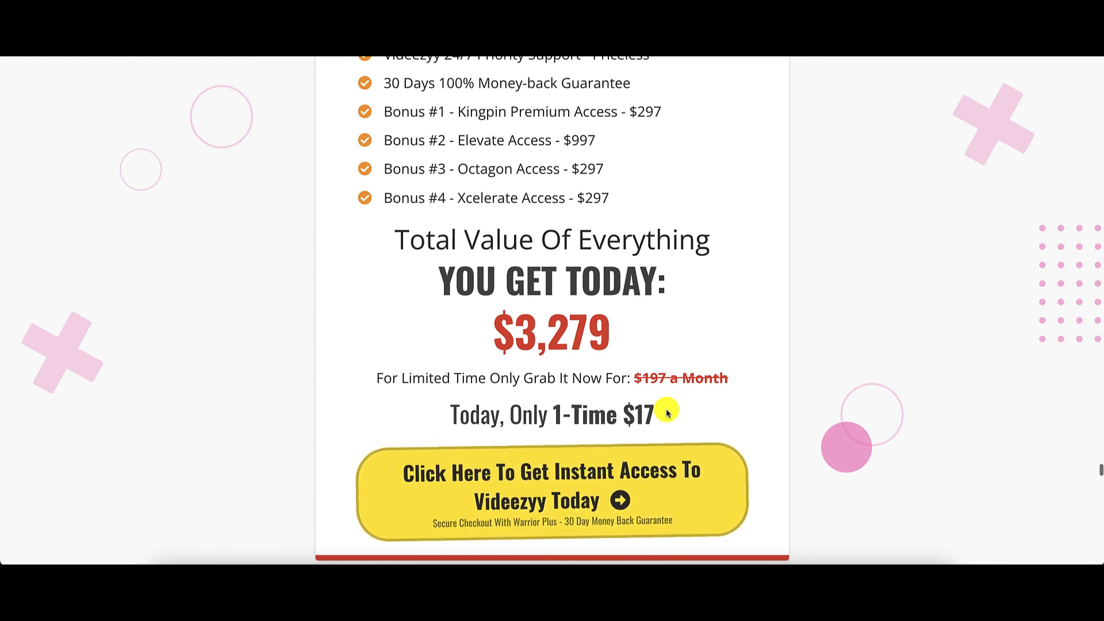
scroll("down", 3)
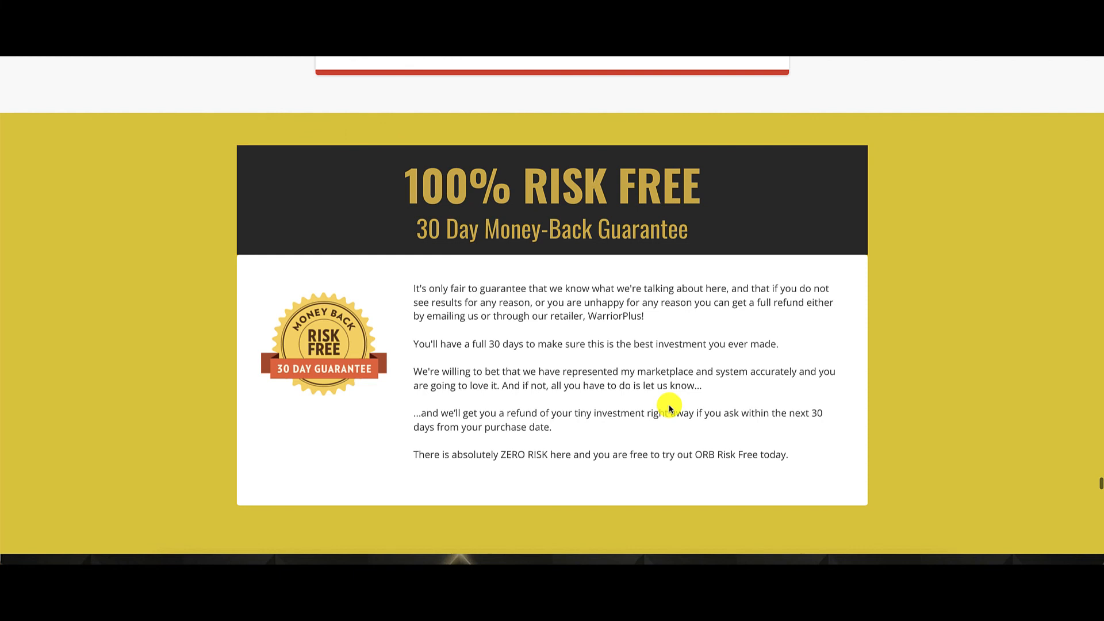
mouse_move(694, 364)
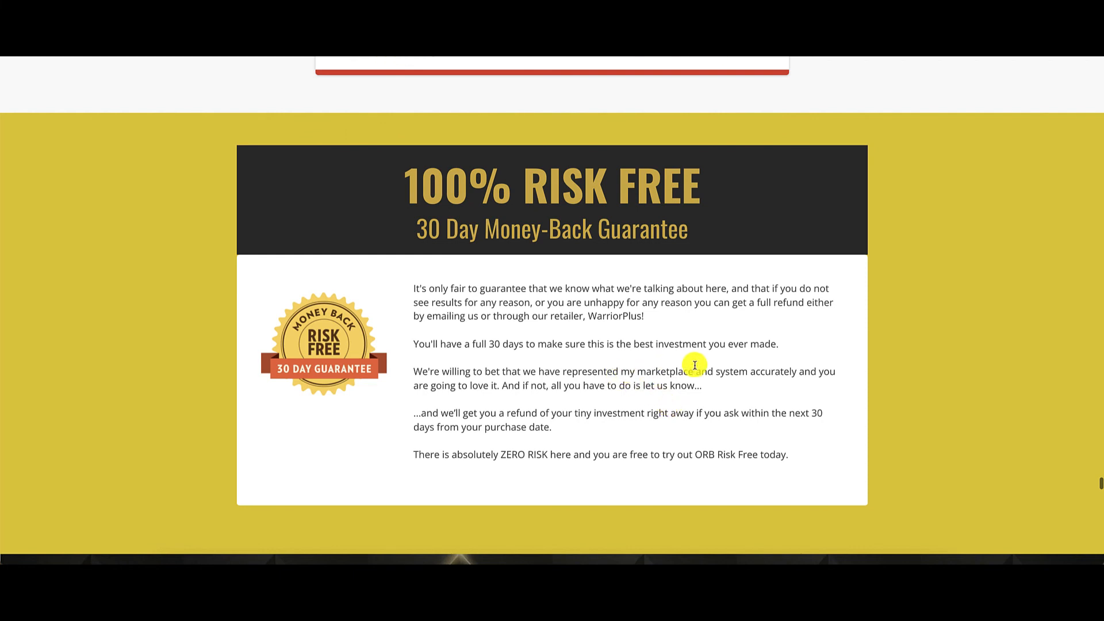
scroll("down", 3)
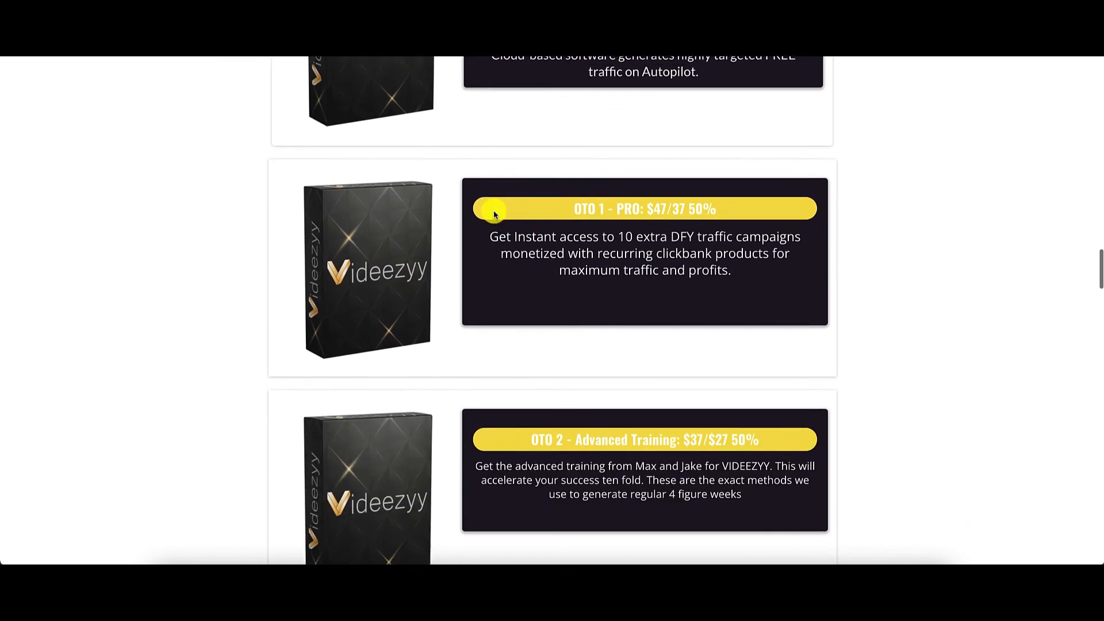
Scroll through the OTO 1 to OTO 5 upsell boxes, ending at White Label Rights ($197/$97)
scroll("down", 3)
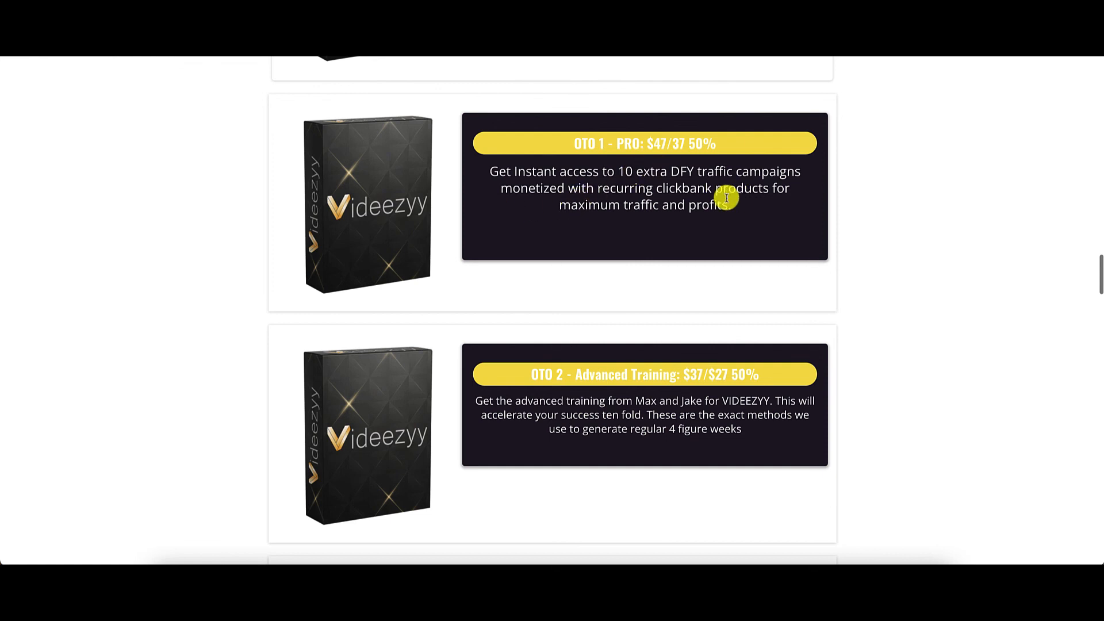
mouse_move(670, 180)
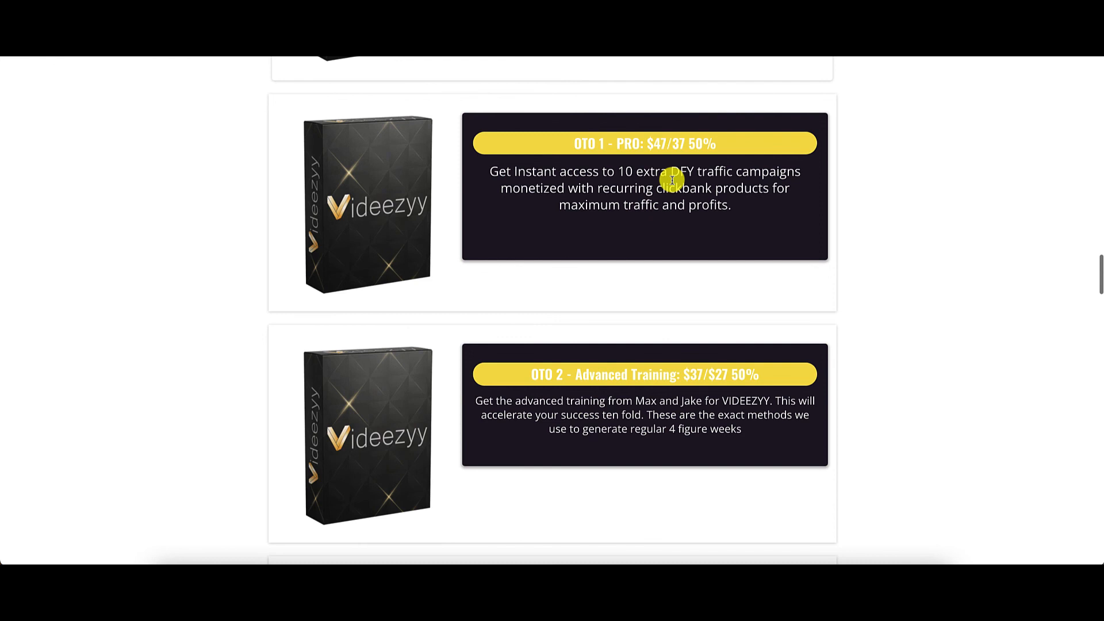
scroll("down", 3)
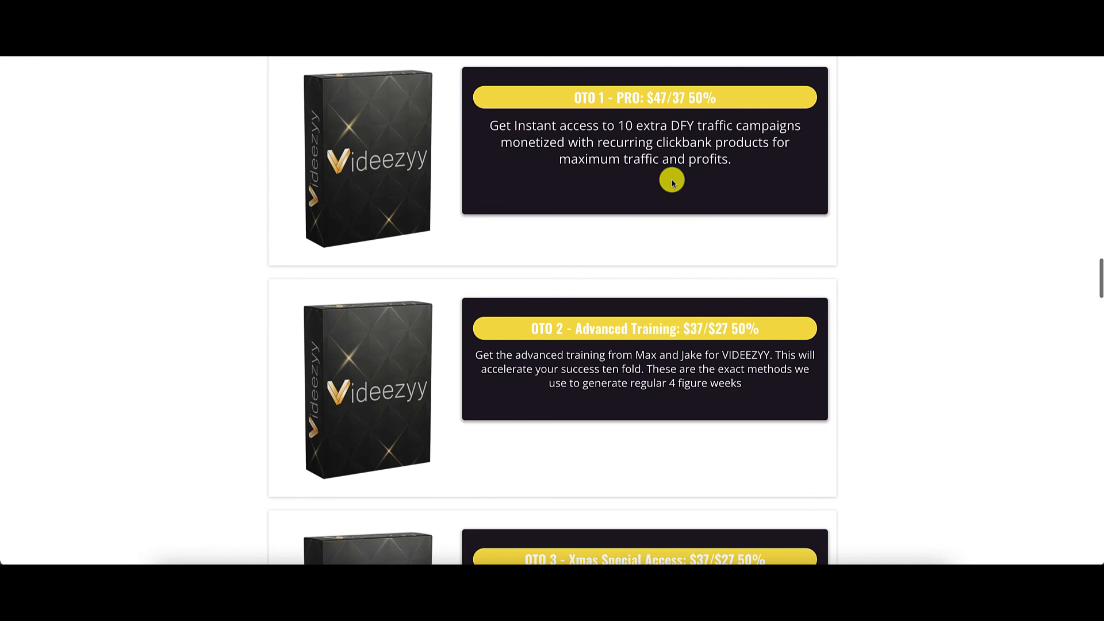
mouse_move(758, 306)
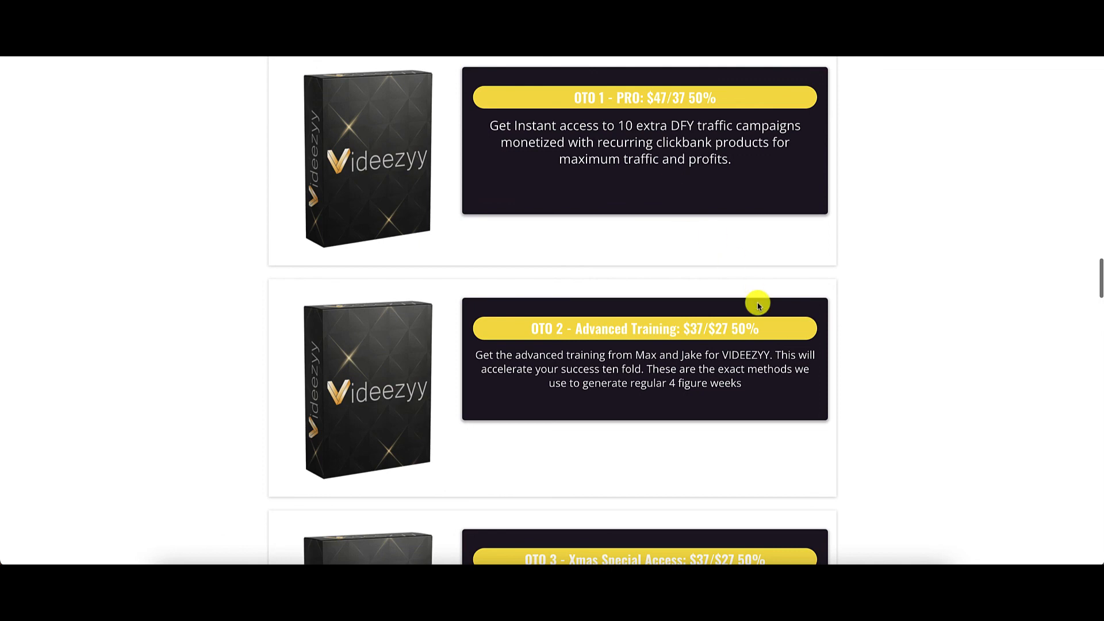
scroll("down", 3)
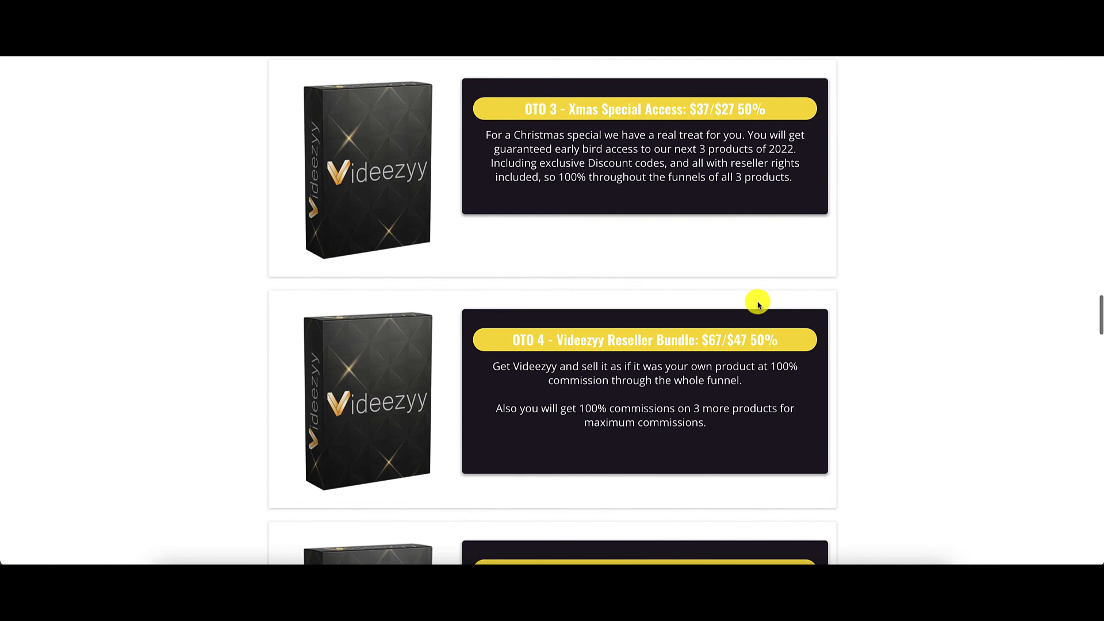
scroll("down", 3)
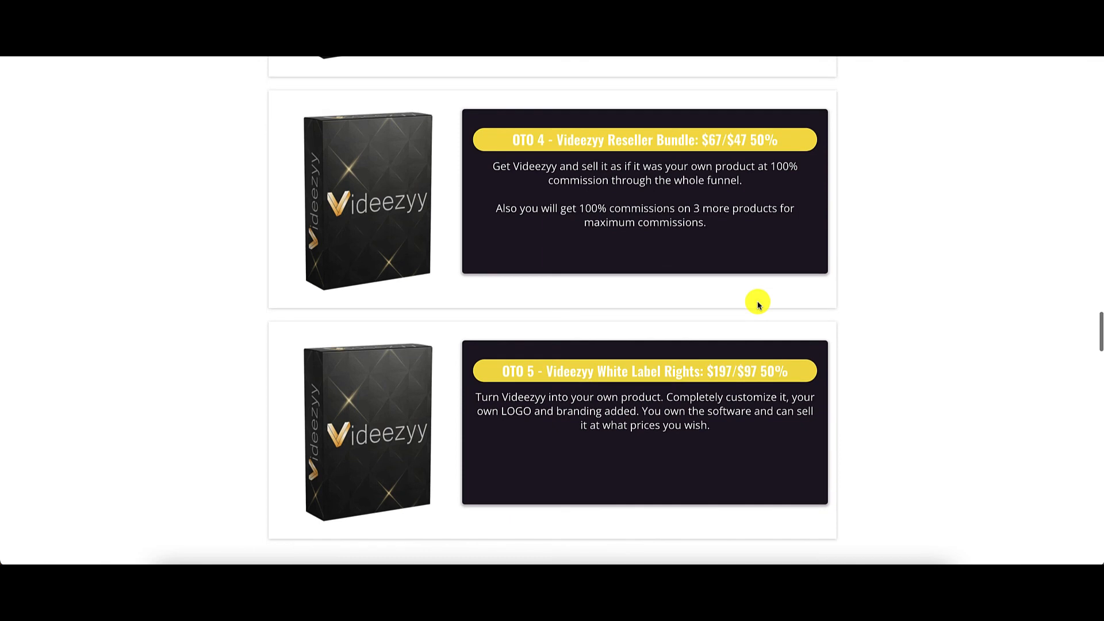